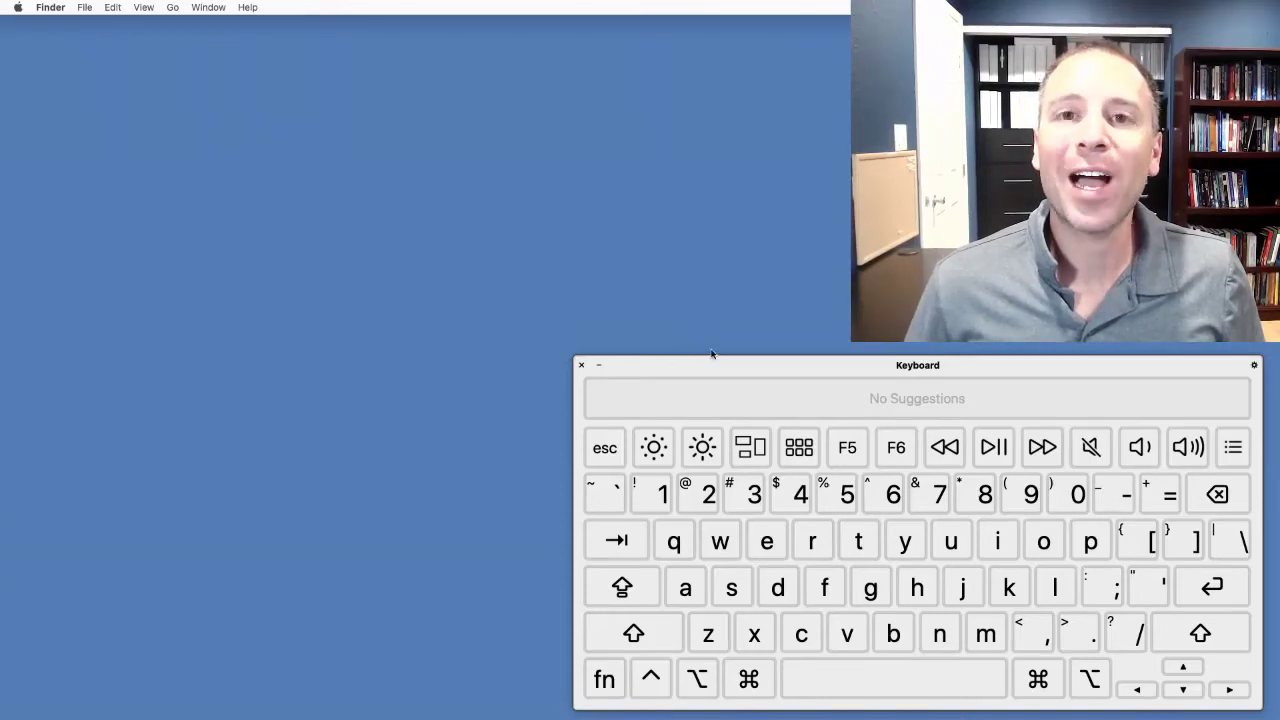
- Demonstrate a few keys on the Keyboard Viewer, close it, and open the Finder menu
{"action": "left_click", "coordinate": [720, 540]}
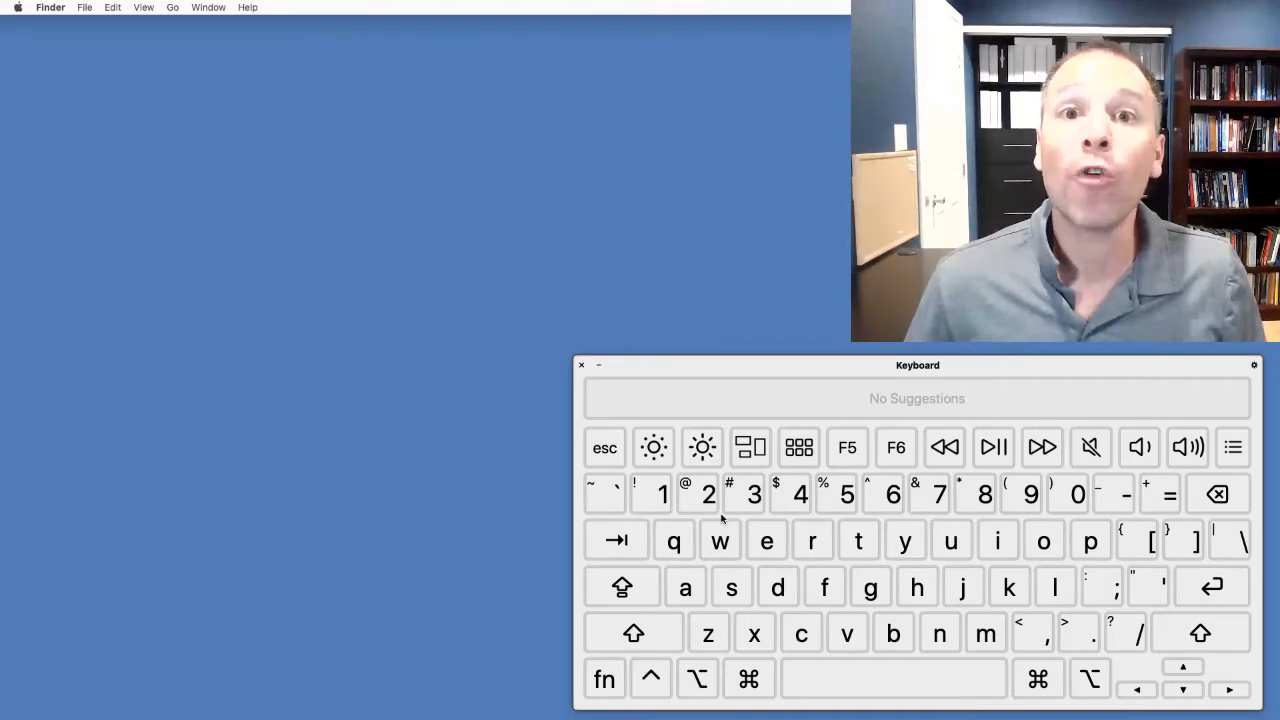
{"action": "left_click", "coordinate": [708, 494]}
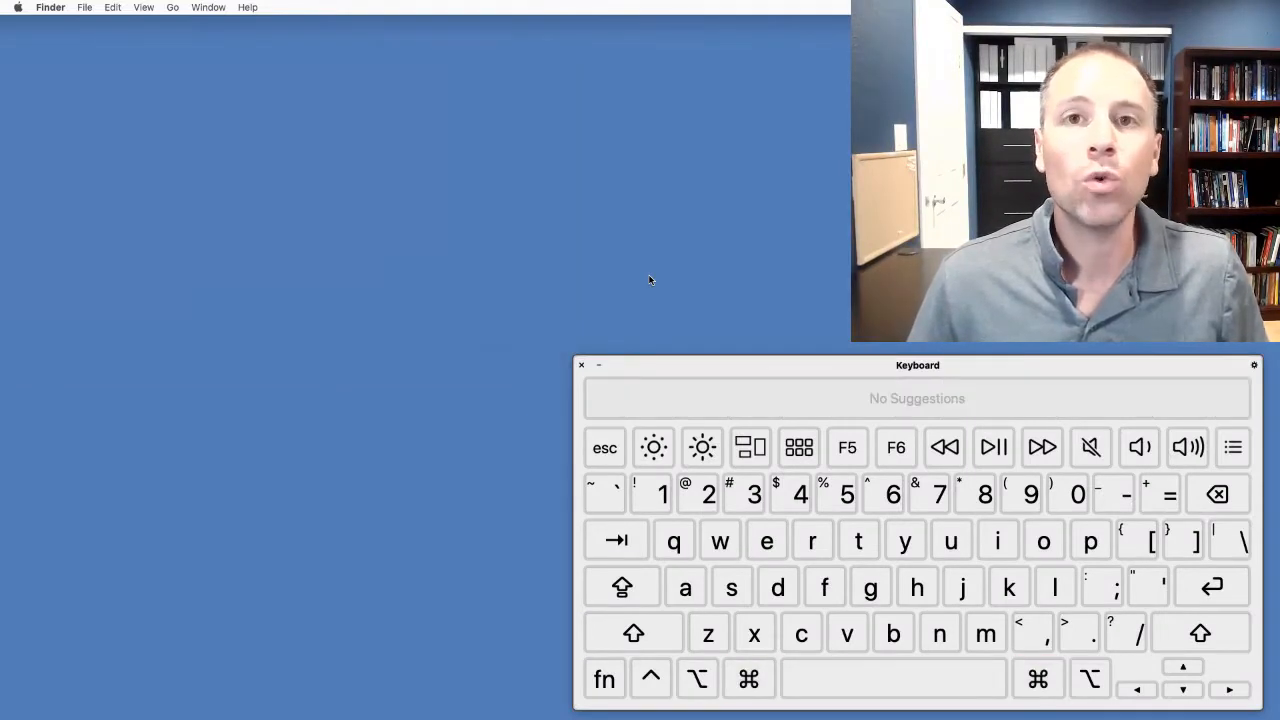
{"action": "left_click", "coordinate": [824, 588]}
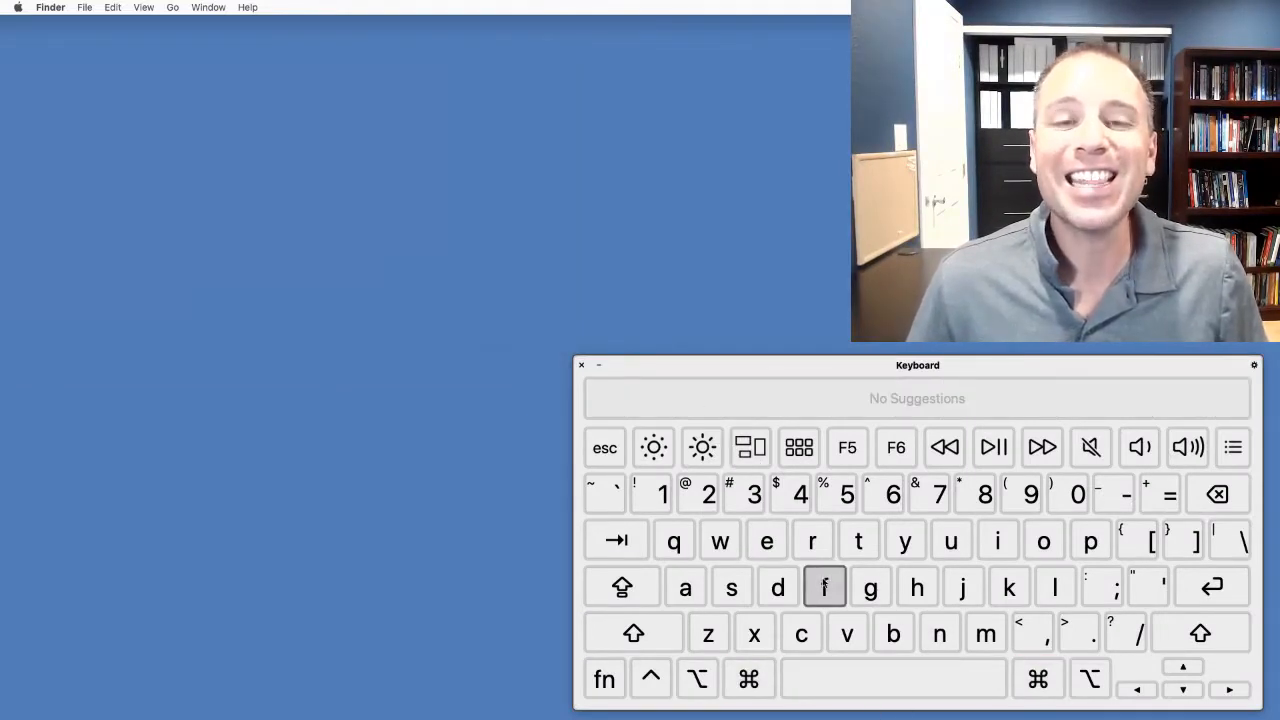
{"action": "mouse_move", "coordinate": [858, 540]}
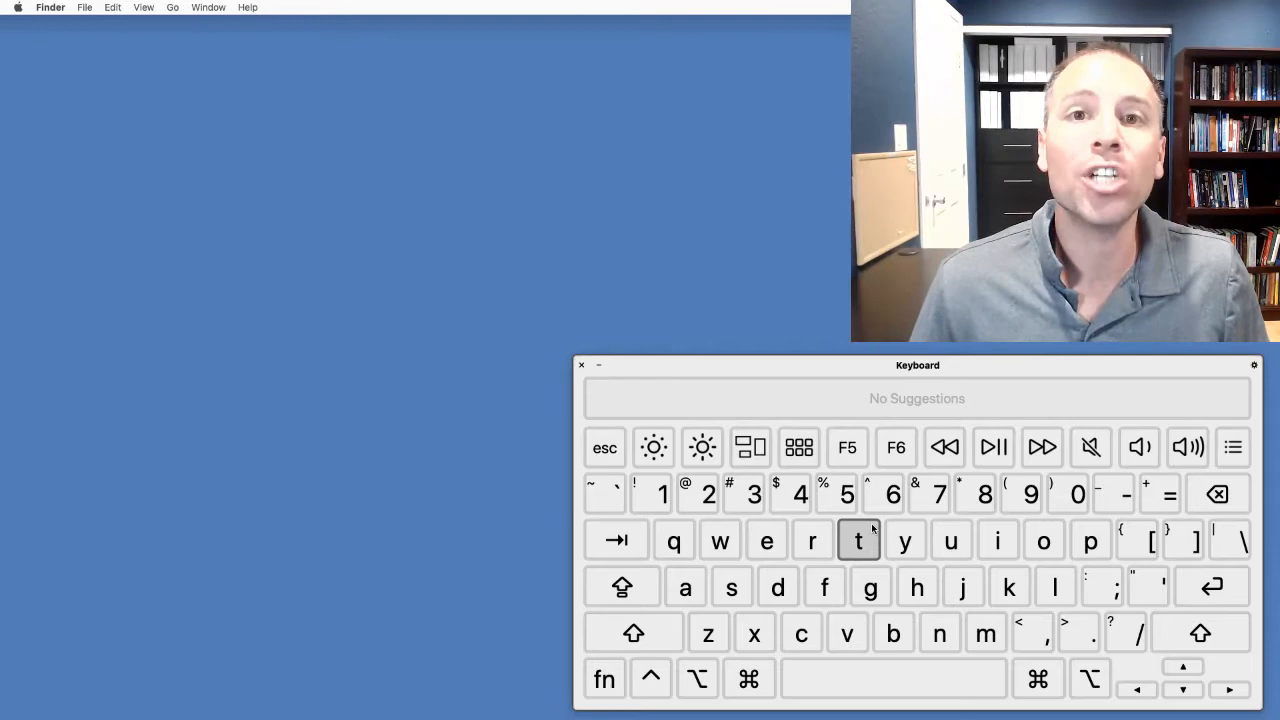
{"action": "mouse_move", "coordinate": [900, 578]}
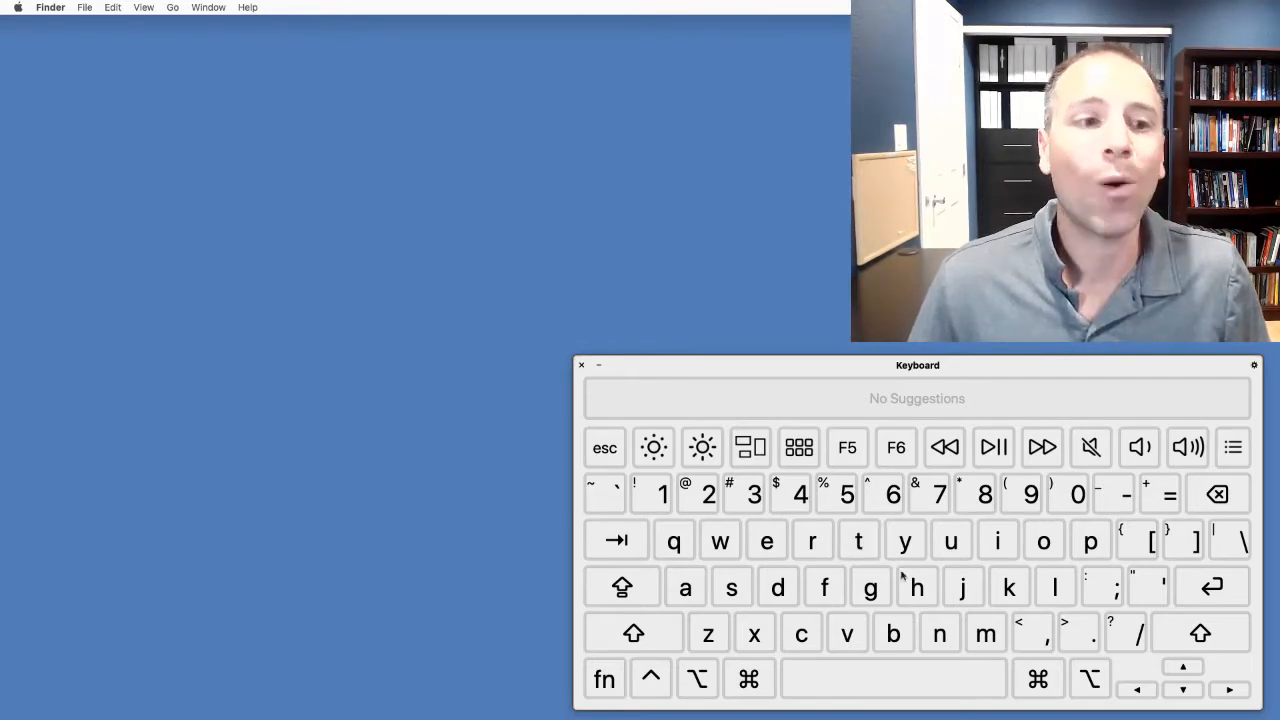
{"action": "left_click", "coordinate": [858, 540]}
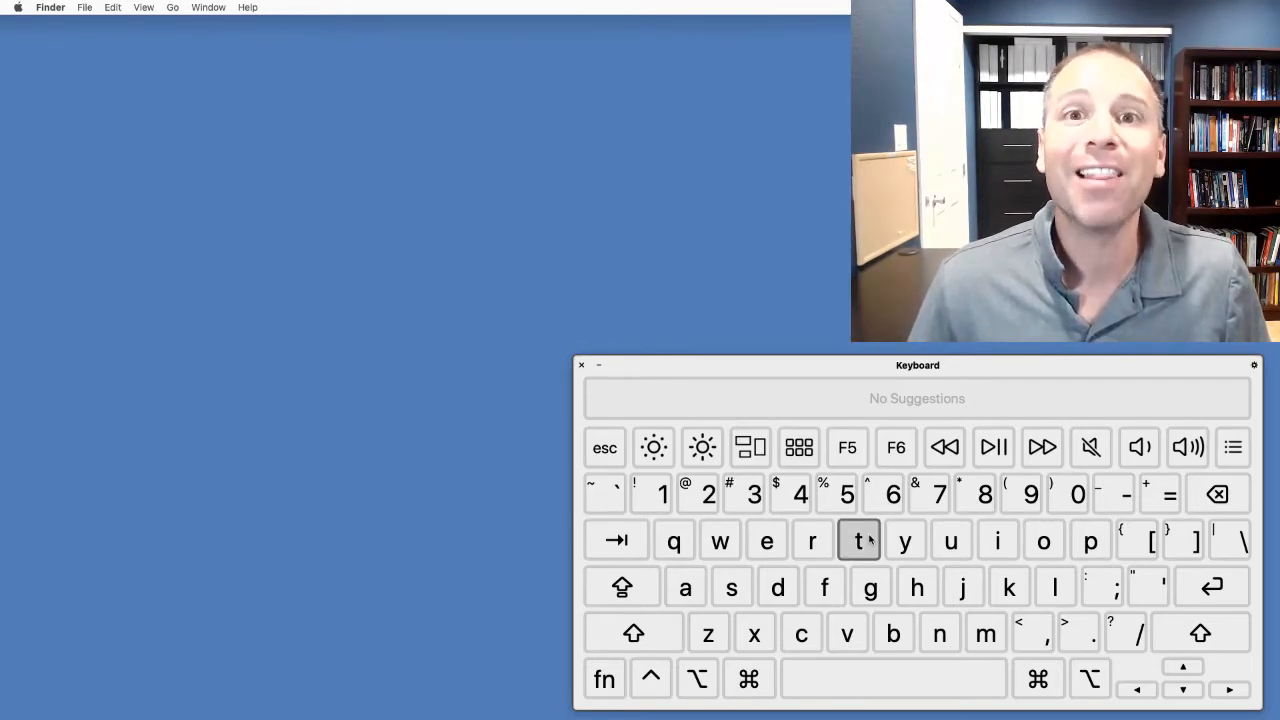
{"action": "left_click", "coordinate": [50, 8]}
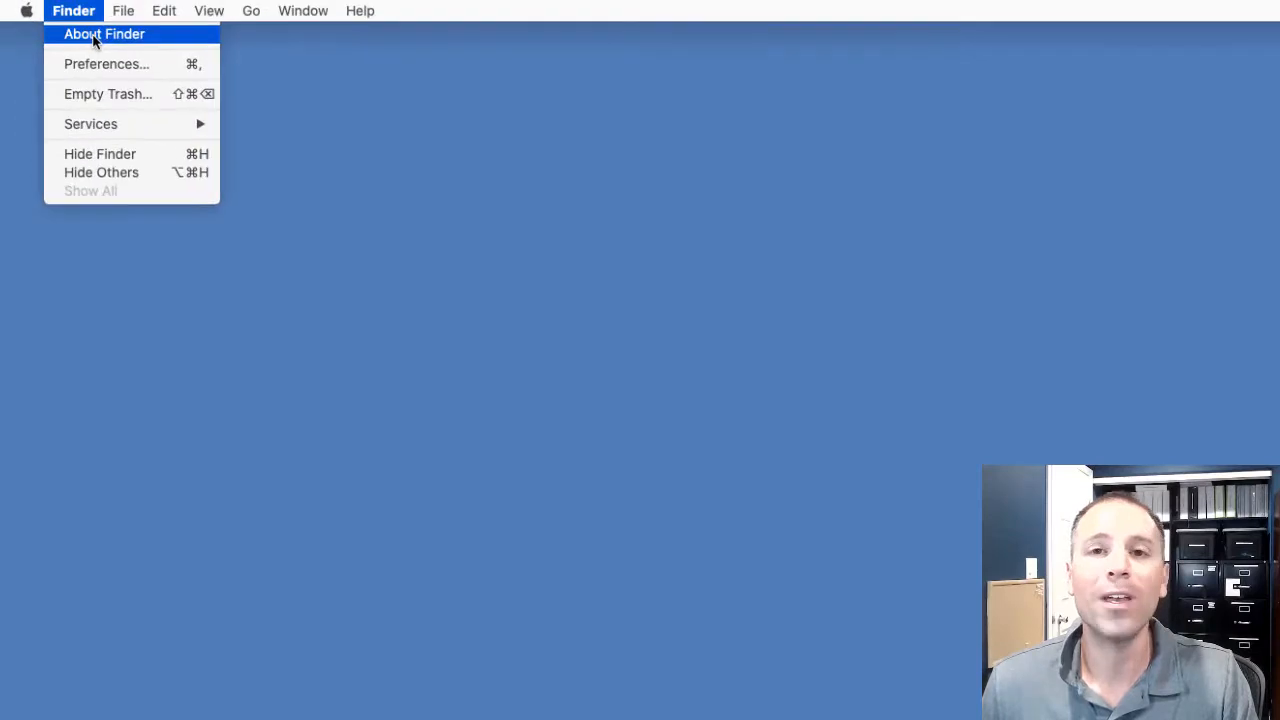
- Open a new Finder window at Applications and launch System Preferences
{"action": "left_click", "coordinate": [124, 12]}
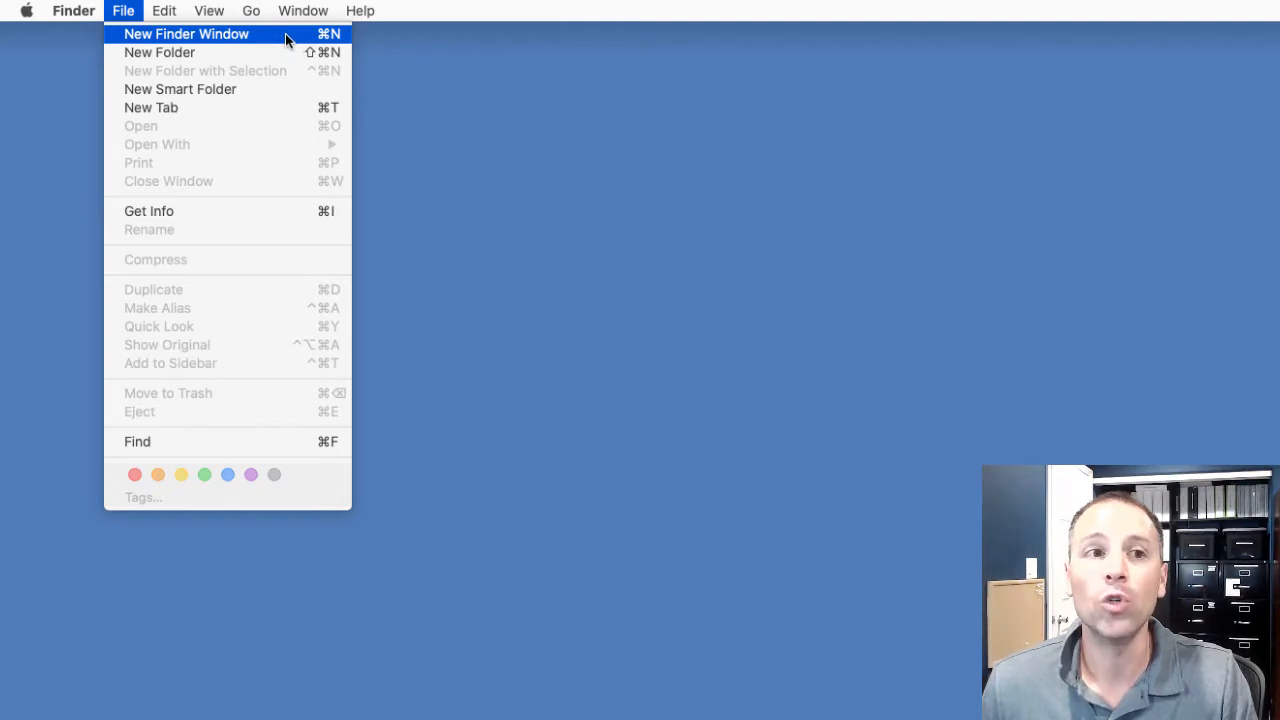
{"action": "left_click", "coordinate": [186, 32]}
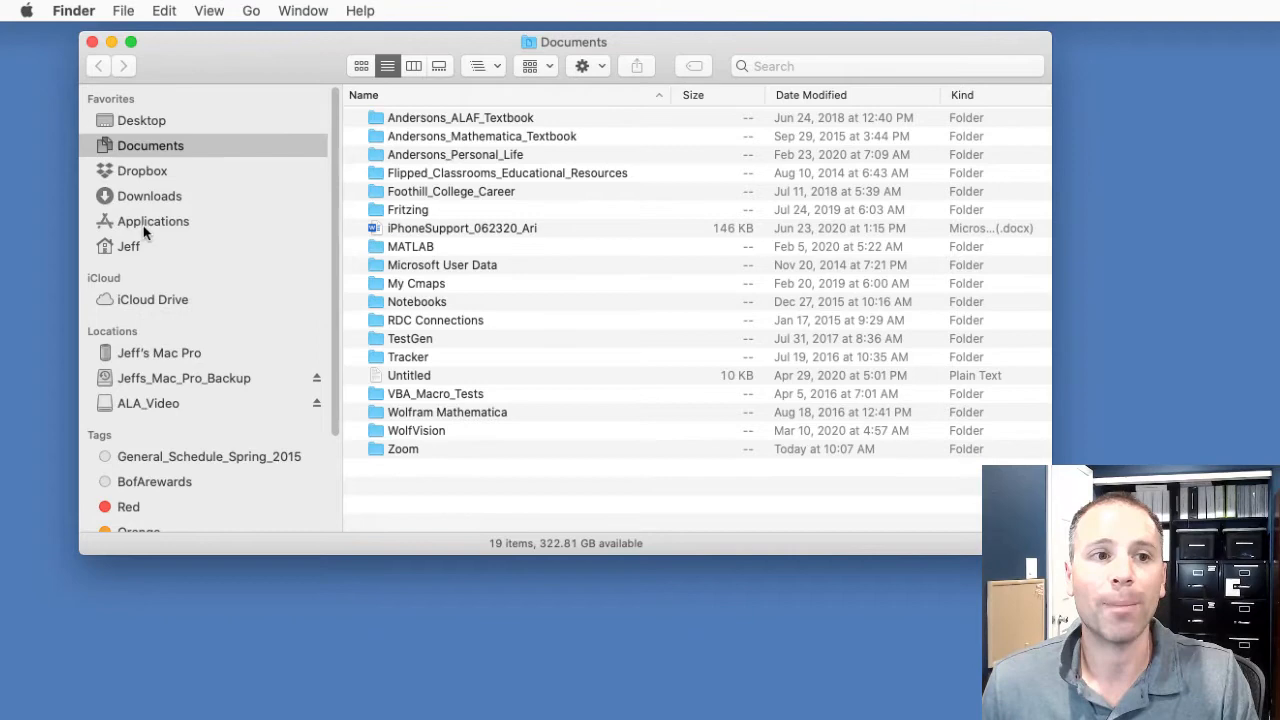
{"action": "left_click", "coordinate": [152, 220]}
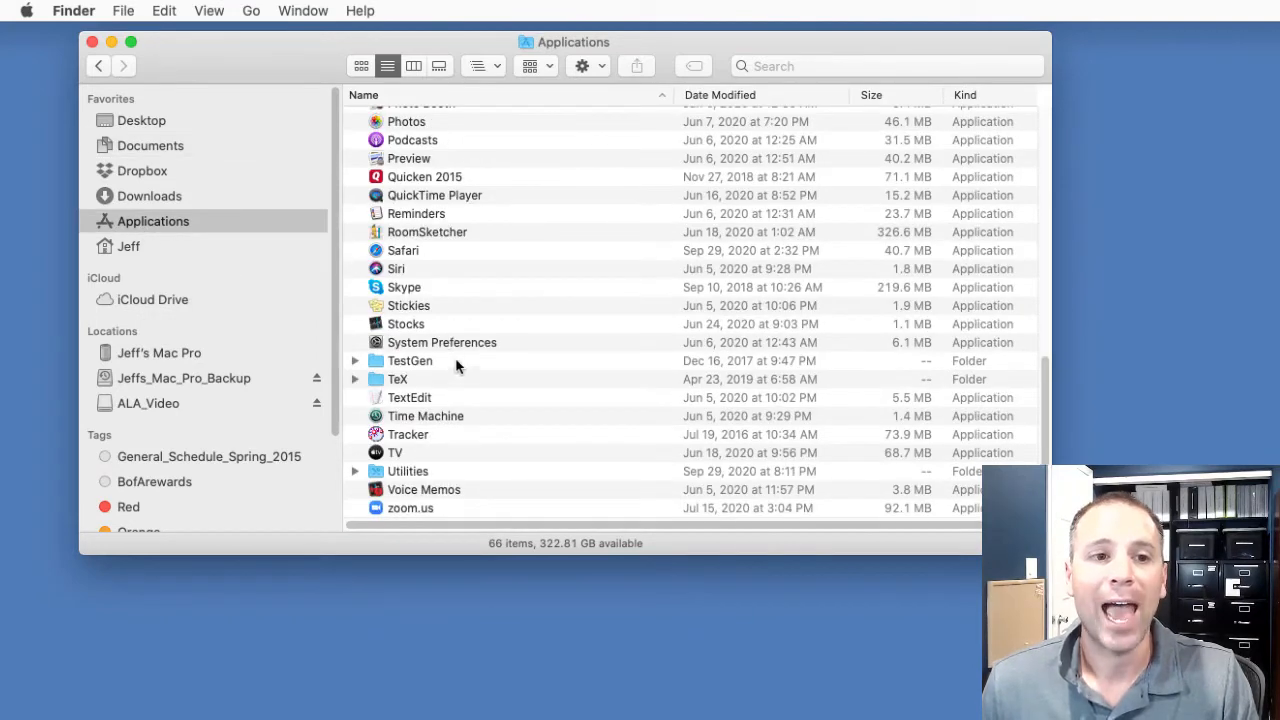
{"action": "double_click", "coordinate": [442, 342]}
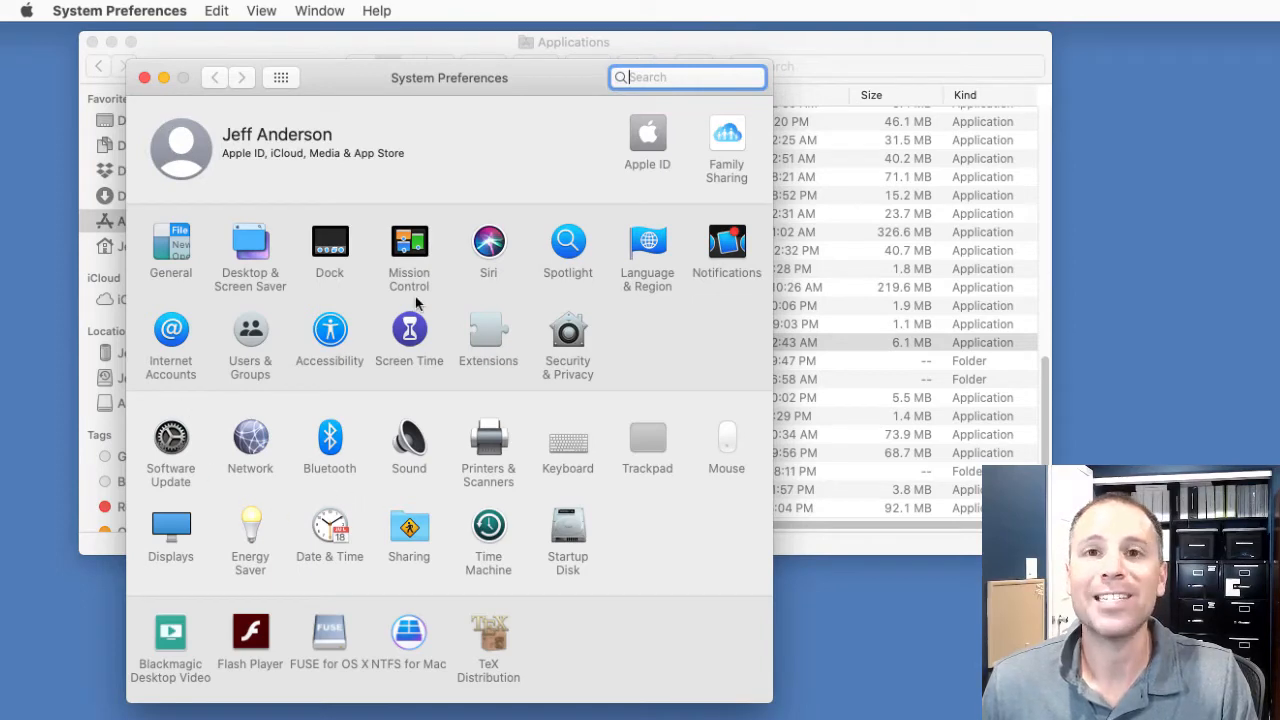
{"action": "mouse_move", "coordinate": [584, 470]}
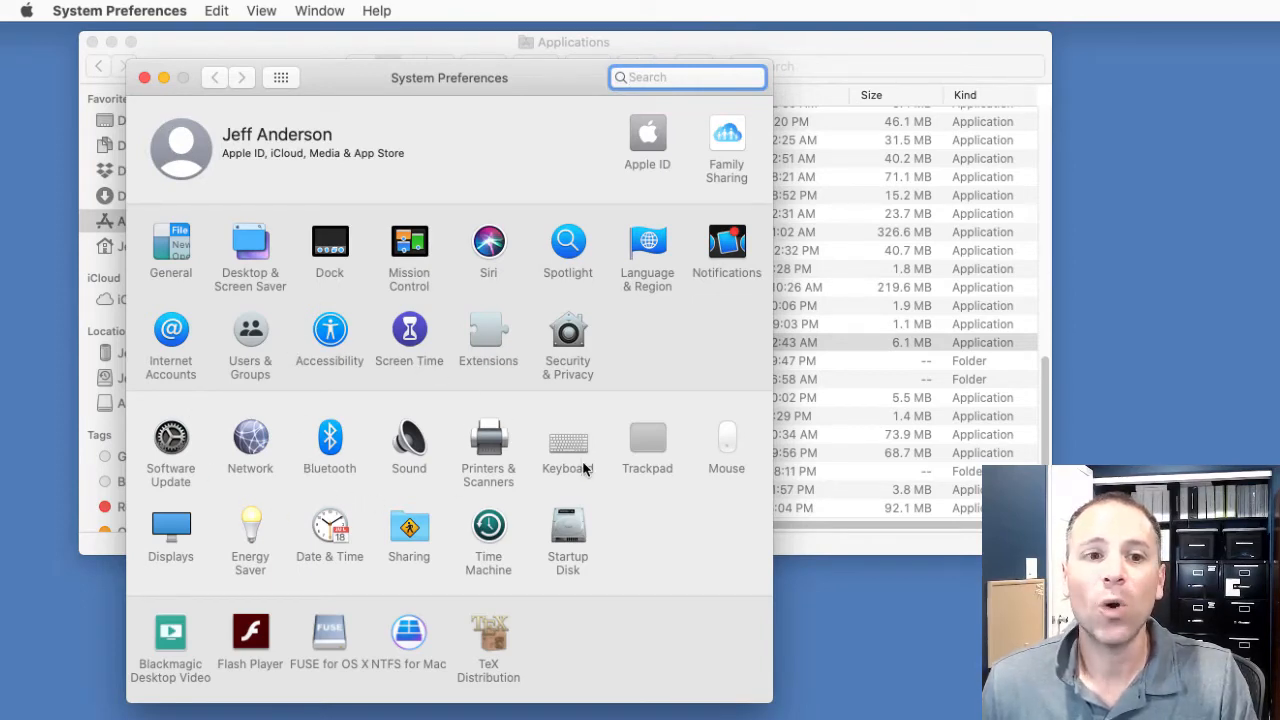
{"action": "mouse_move", "coordinate": [576, 456]}
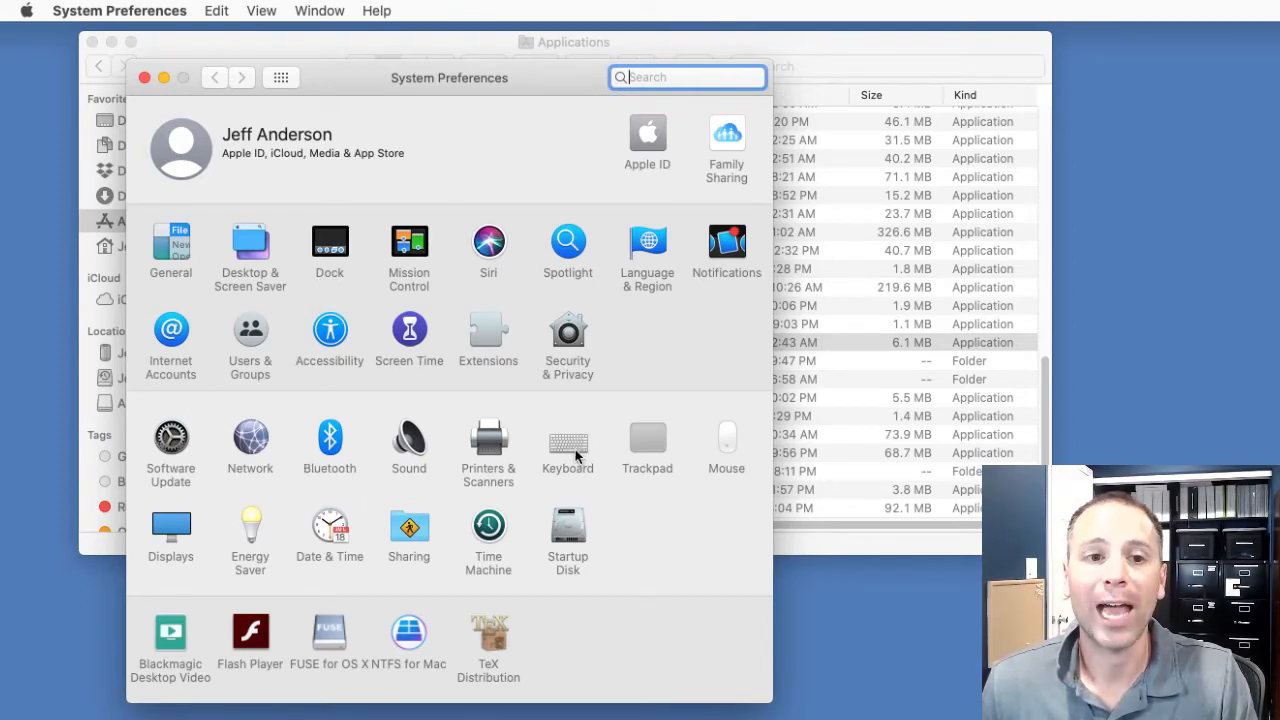
- In Keyboard preferences, enable 'Show keyboard and emoji viewers in menu bar'
{"action": "left_click", "coordinate": [568, 444]}
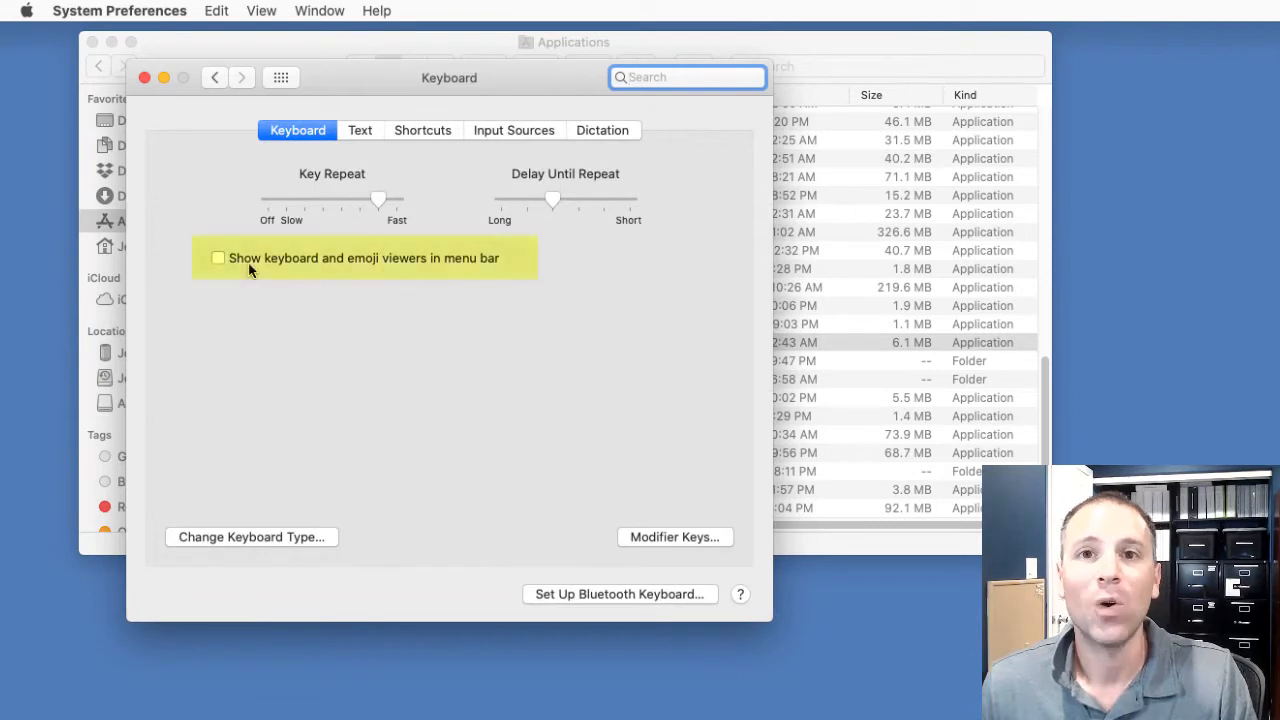
{"action": "mouse_move", "coordinate": [244, 270]}
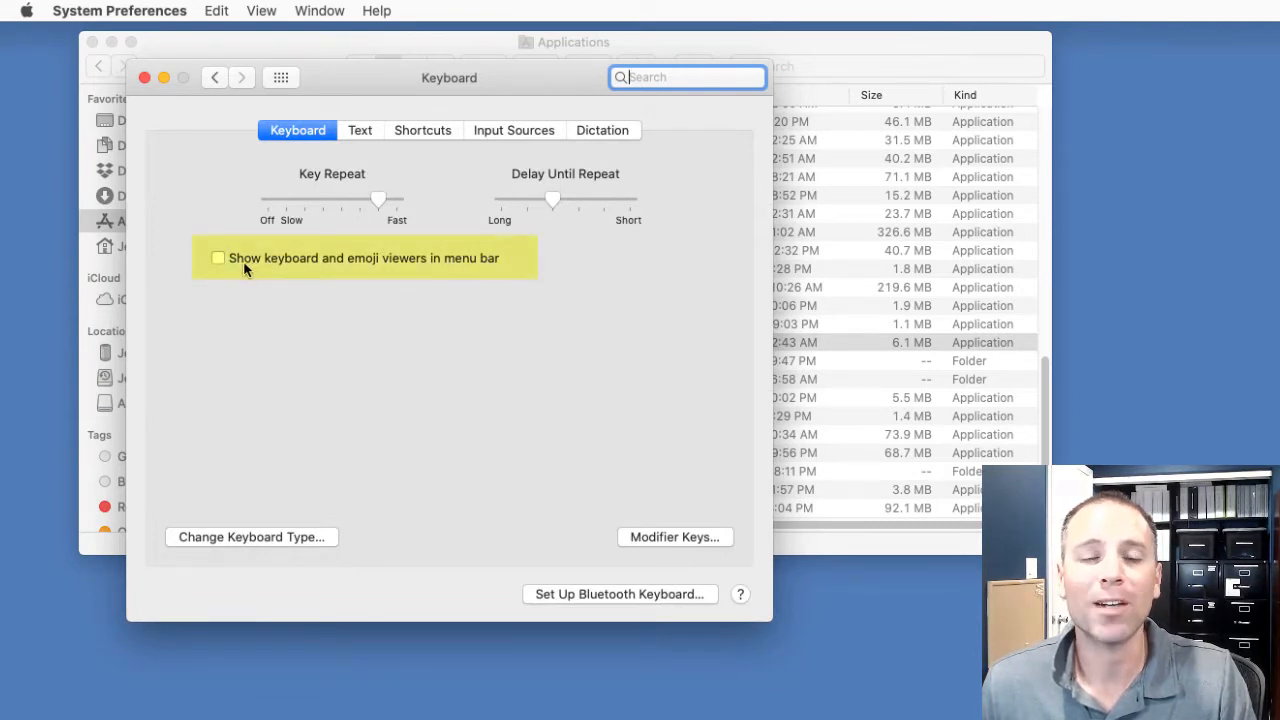
{"action": "mouse_move", "coordinate": [410, 260]}
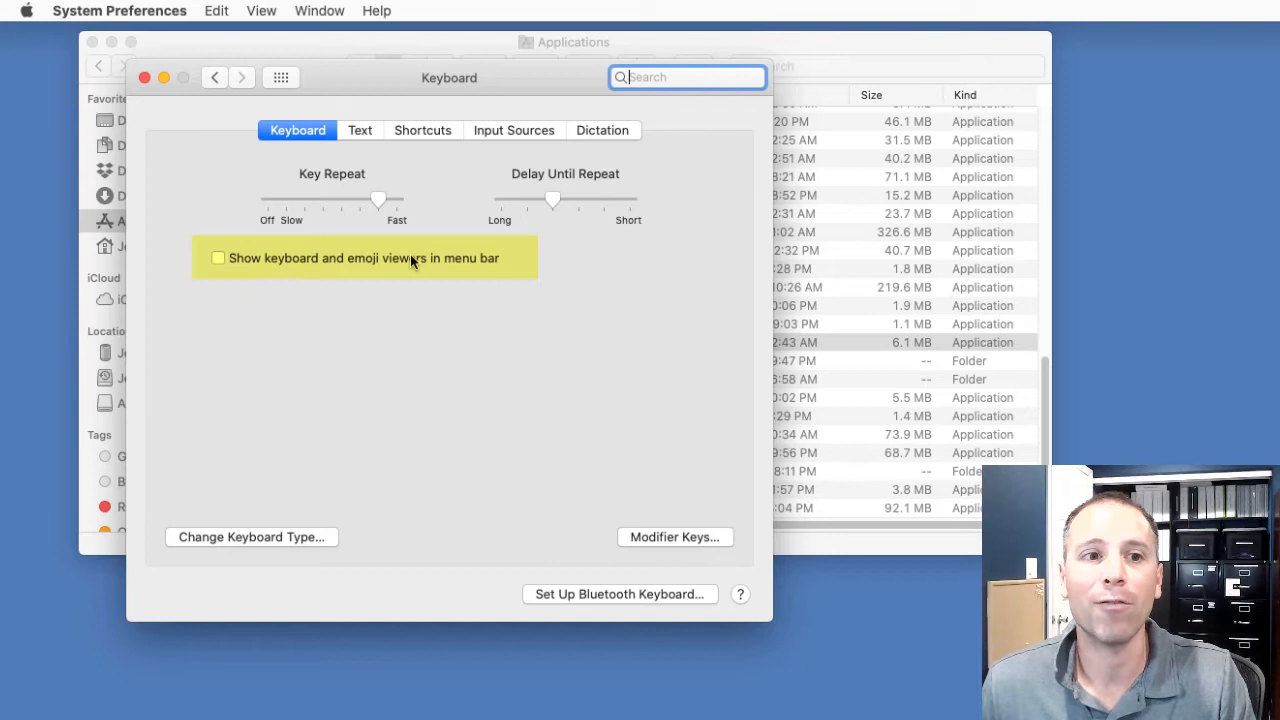
{"action": "left_click", "coordinate": [218, 258]}
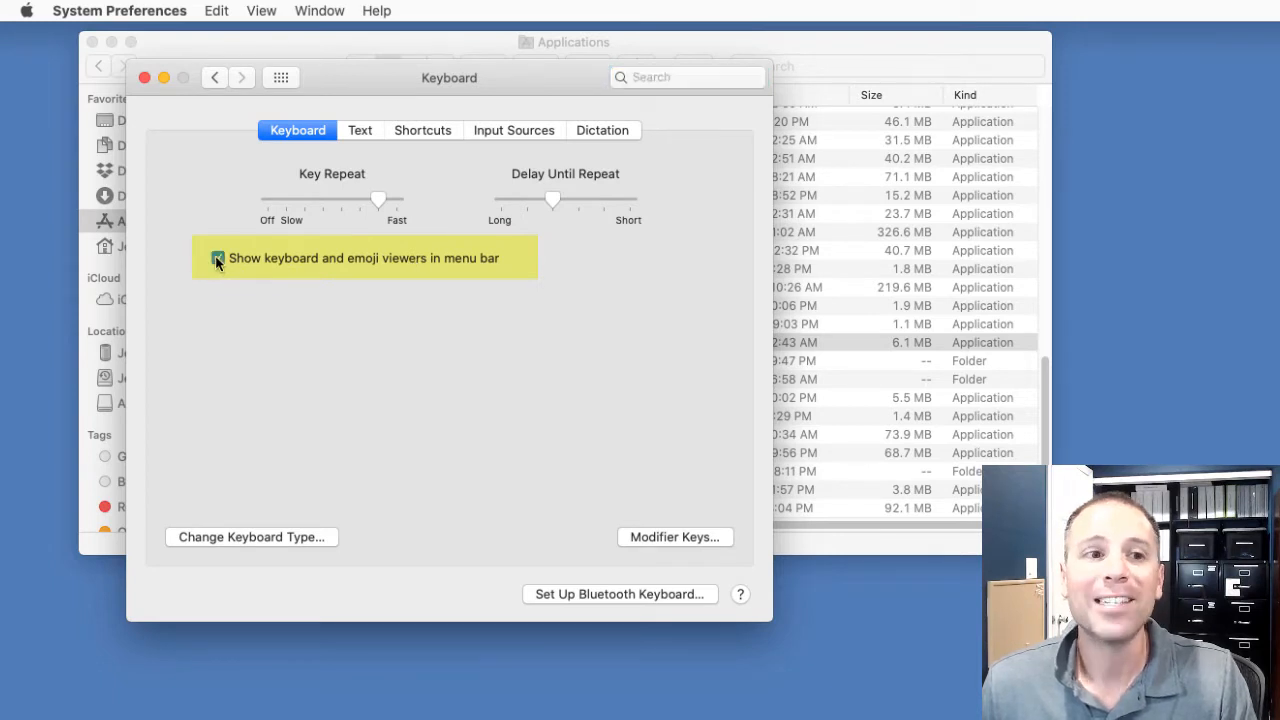
{"action": "left_click", "coordinate": [218, 258]}
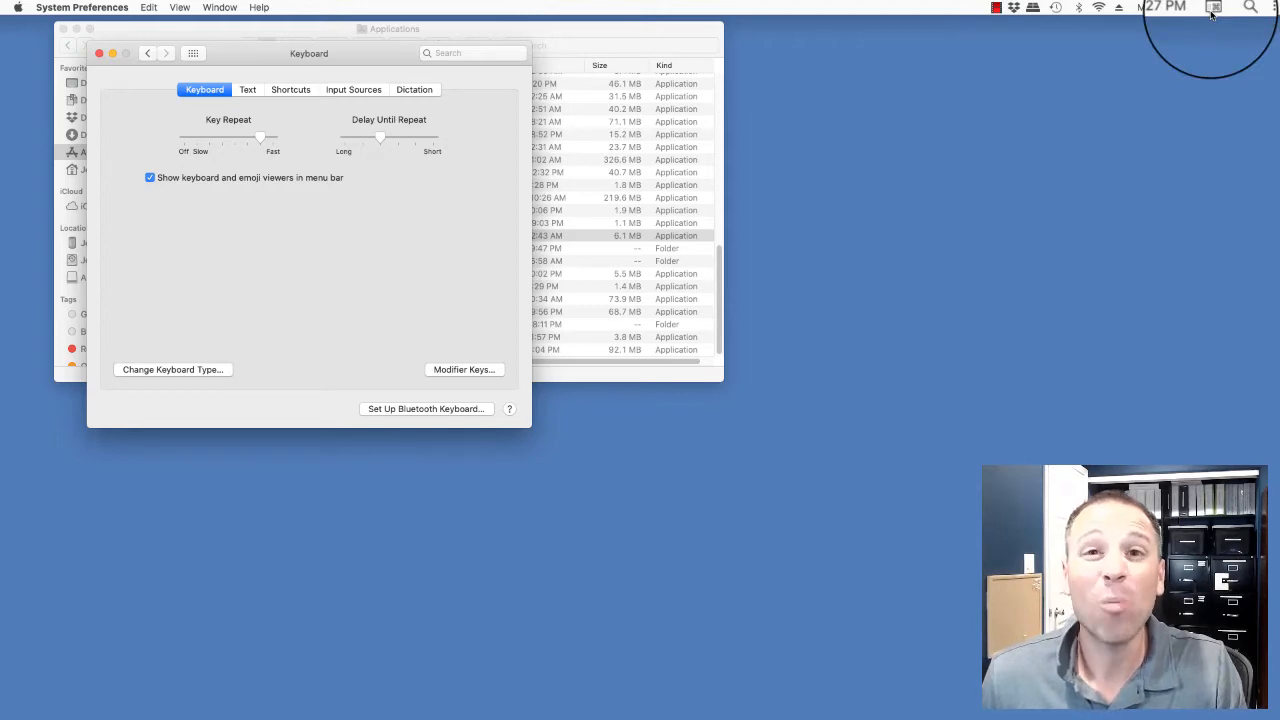
- Show the on-screen Keyboard Viewer from the menu bar input menu and open its options
{"action": "left_click", "coordinate": [1214, 8]}
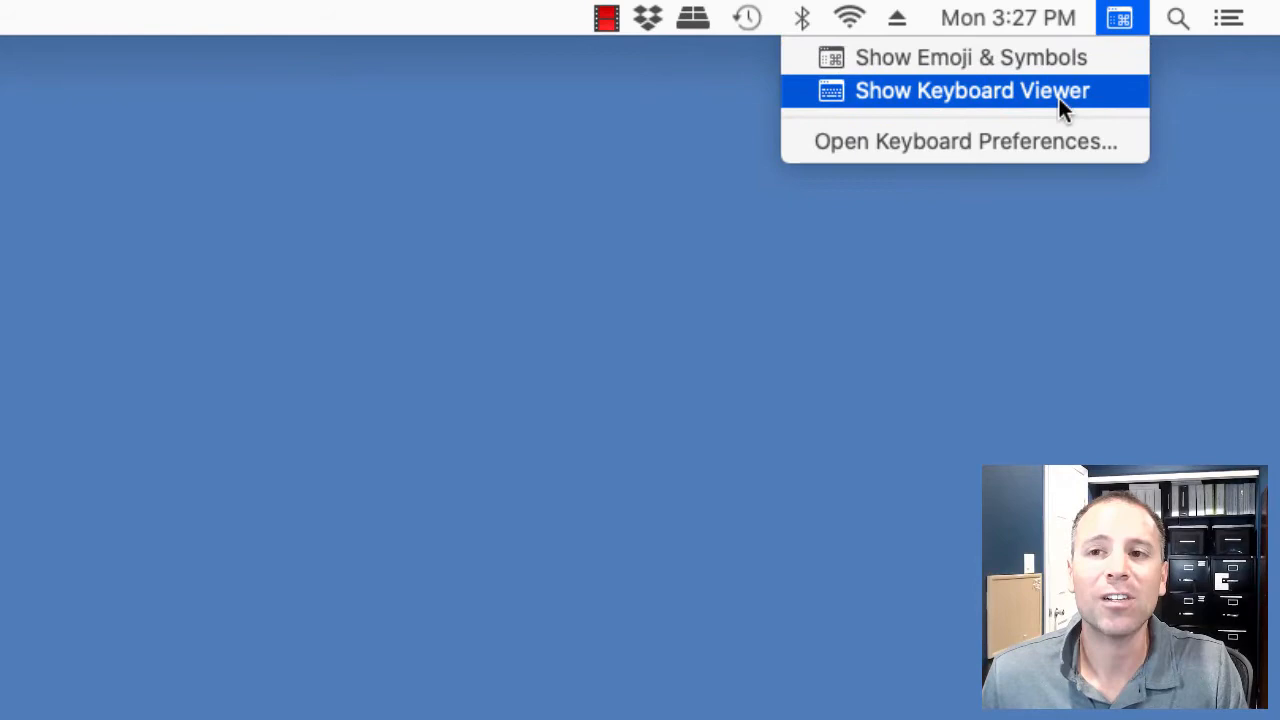
{"action": "mouse_move", "coordinate": [1100, 104]}
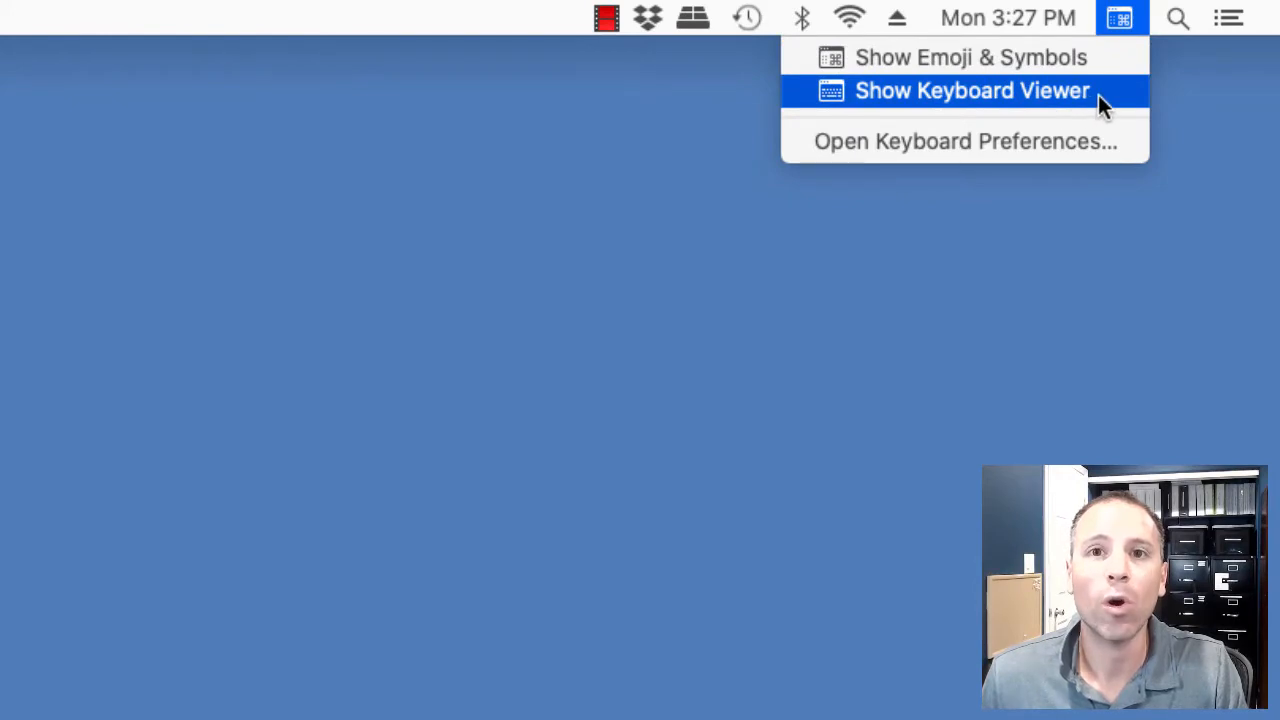
{"action": "left_click", "coordinate": [972, 90]}
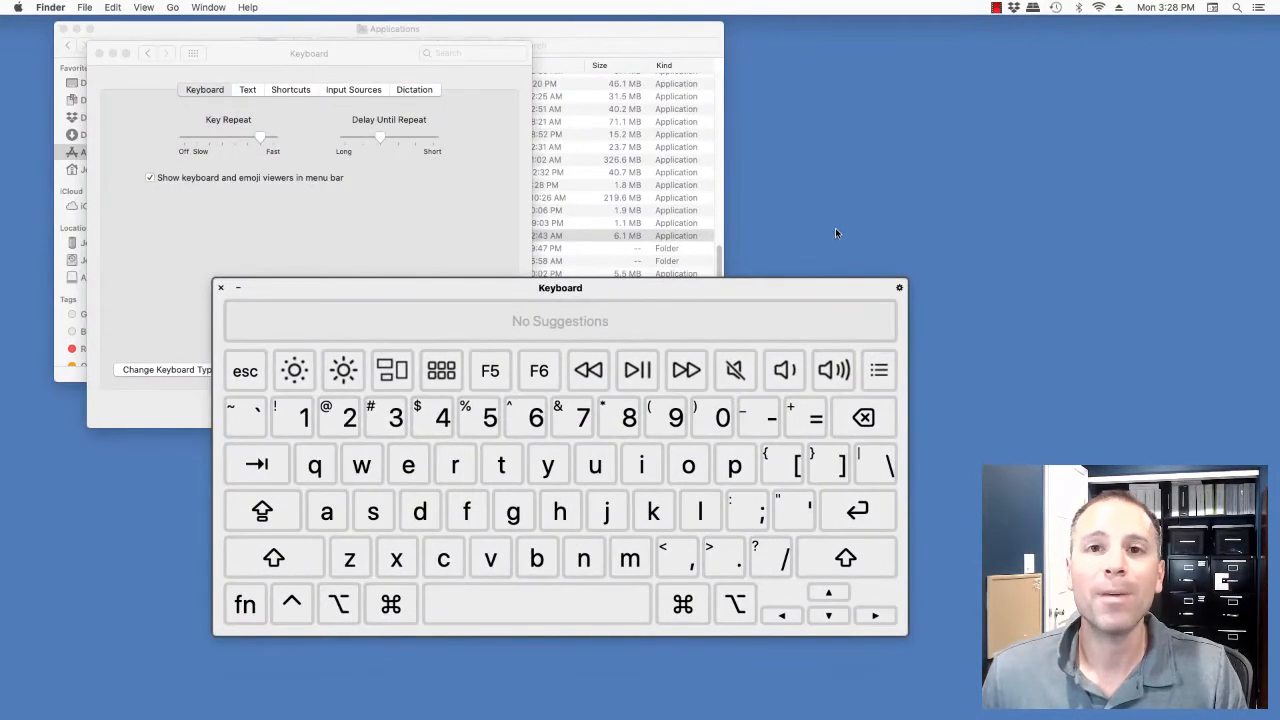
{"action": "left_click", "coordinate": [898, 288]}
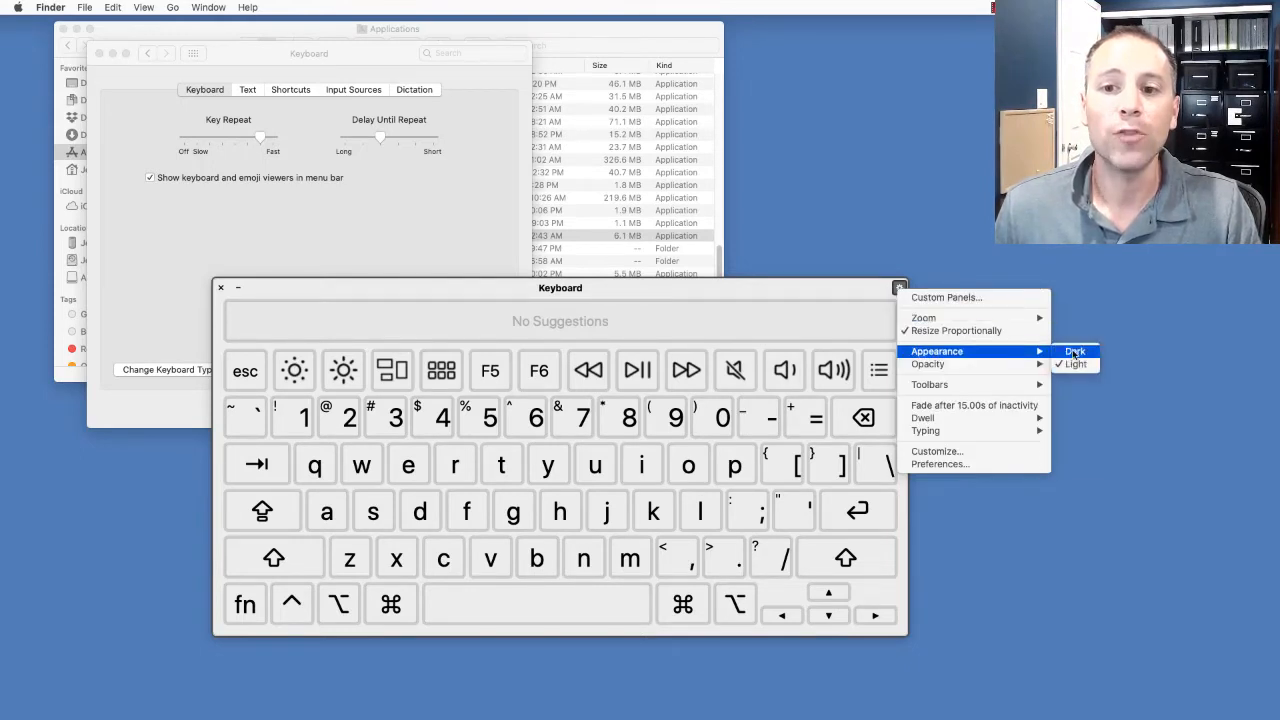
- Switch the Keyboard Viewer appearance to Dark, then back to Light
{"action": "left_click", "coordinate": [1076, 350]}
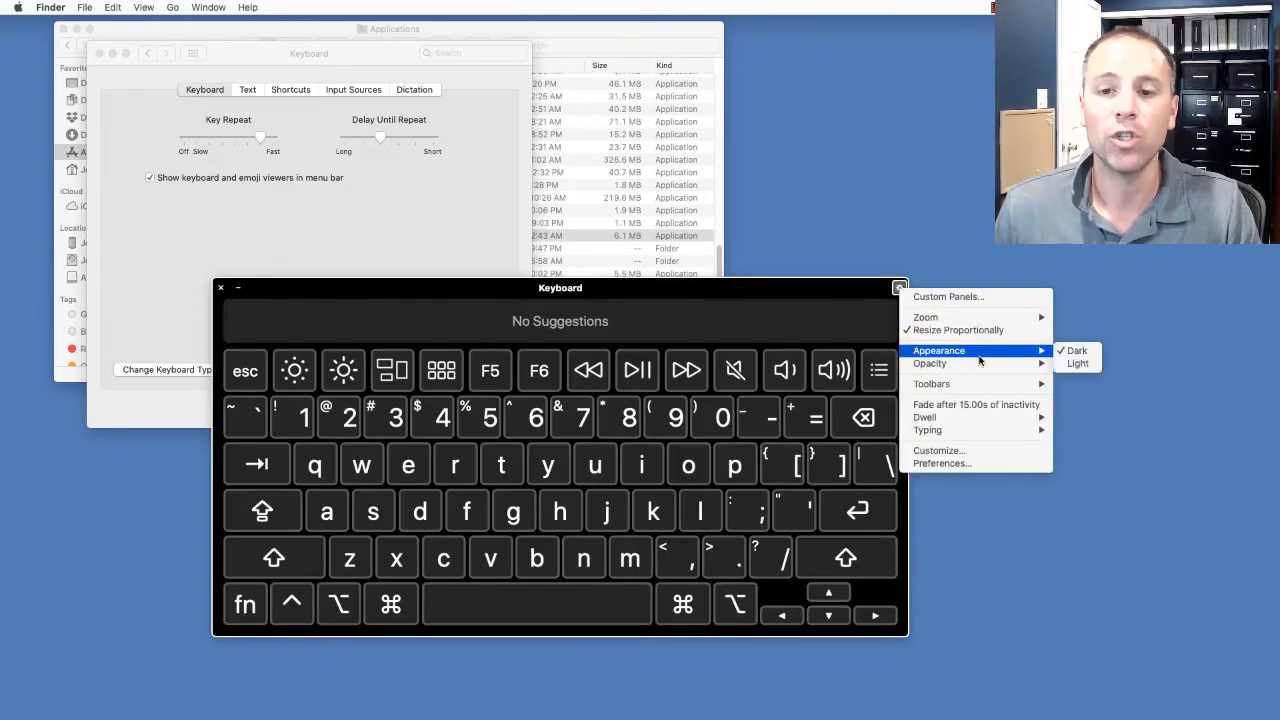
{"action": "left_click", "coordinate": [1076, 364]}
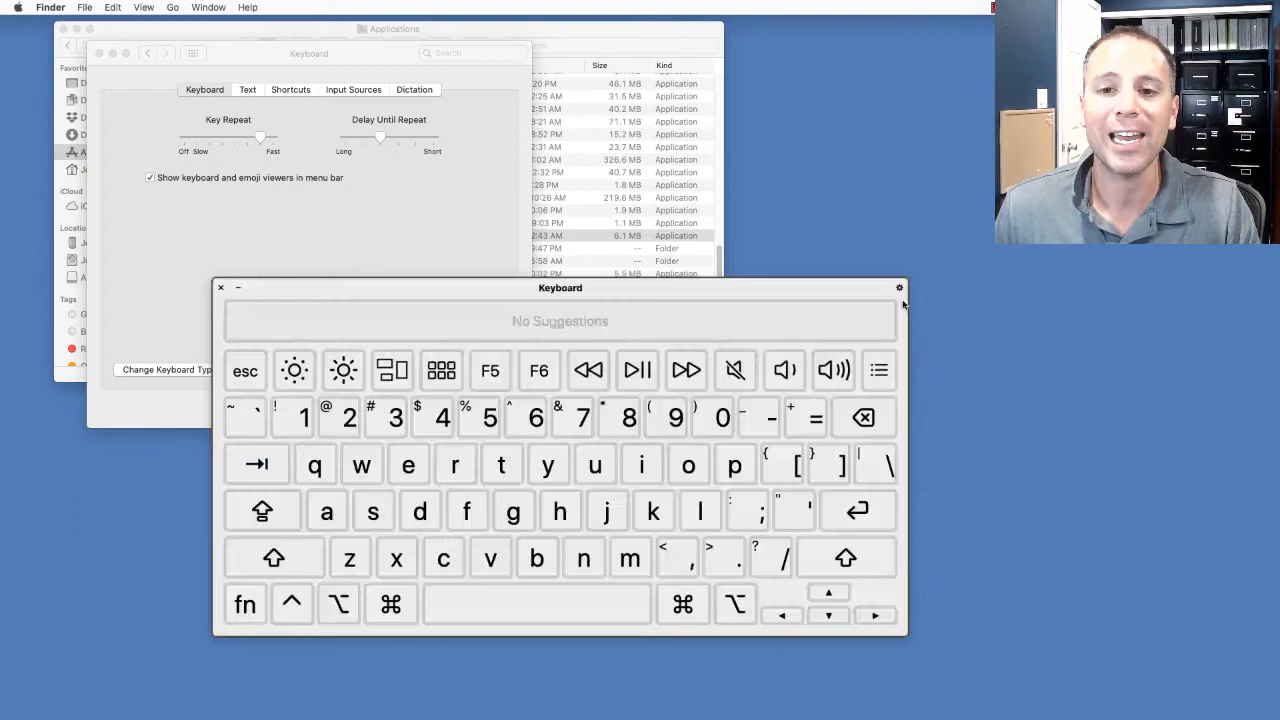
{"action": "mouse_move", "coordinate": [900, 288]}
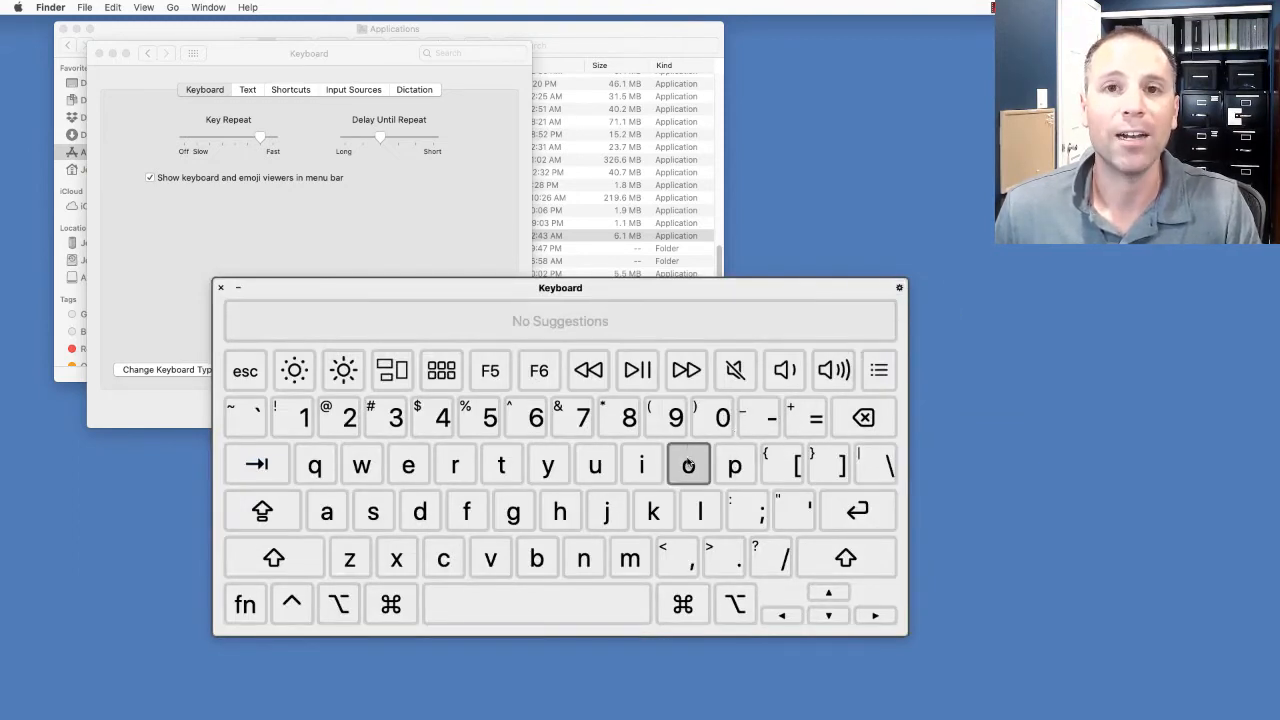
{"action": "left_click", "coordinate": [898, 288]}
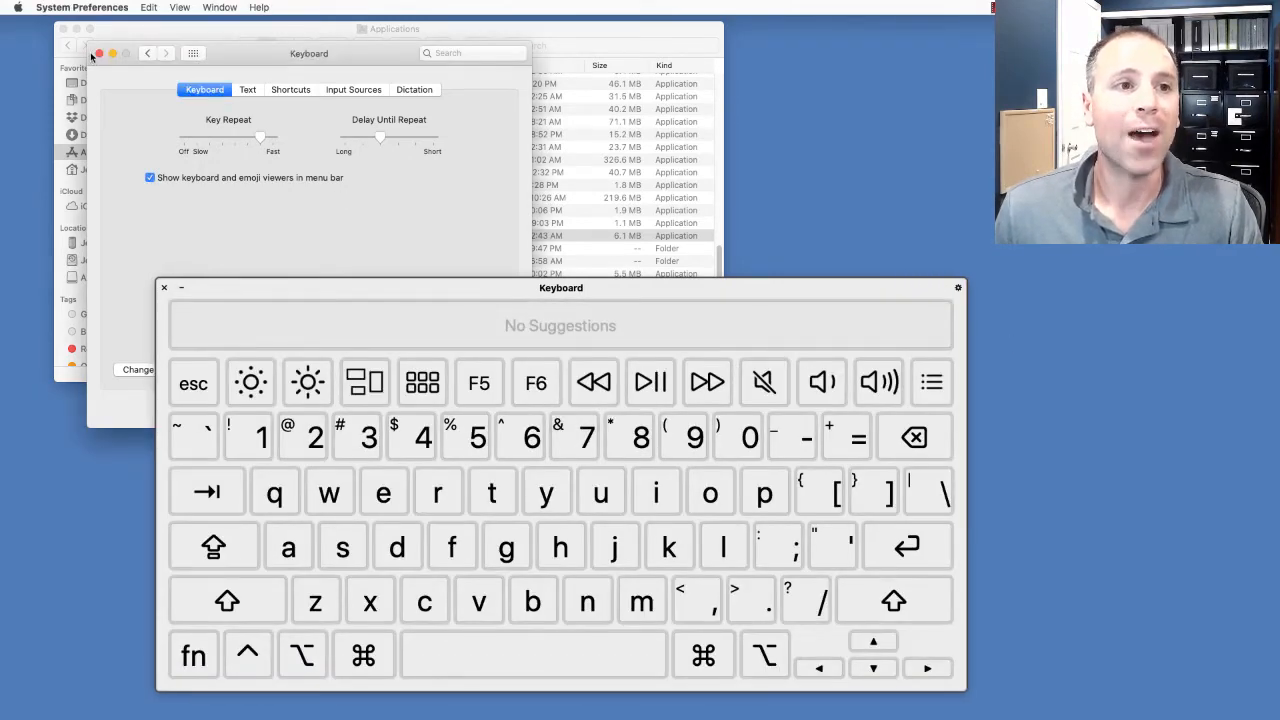
- Close System Preferences, reposition the Keyboard Viewer, and open Finder's File menu
{"action": "left_click", "coordinate": [98, 52]}
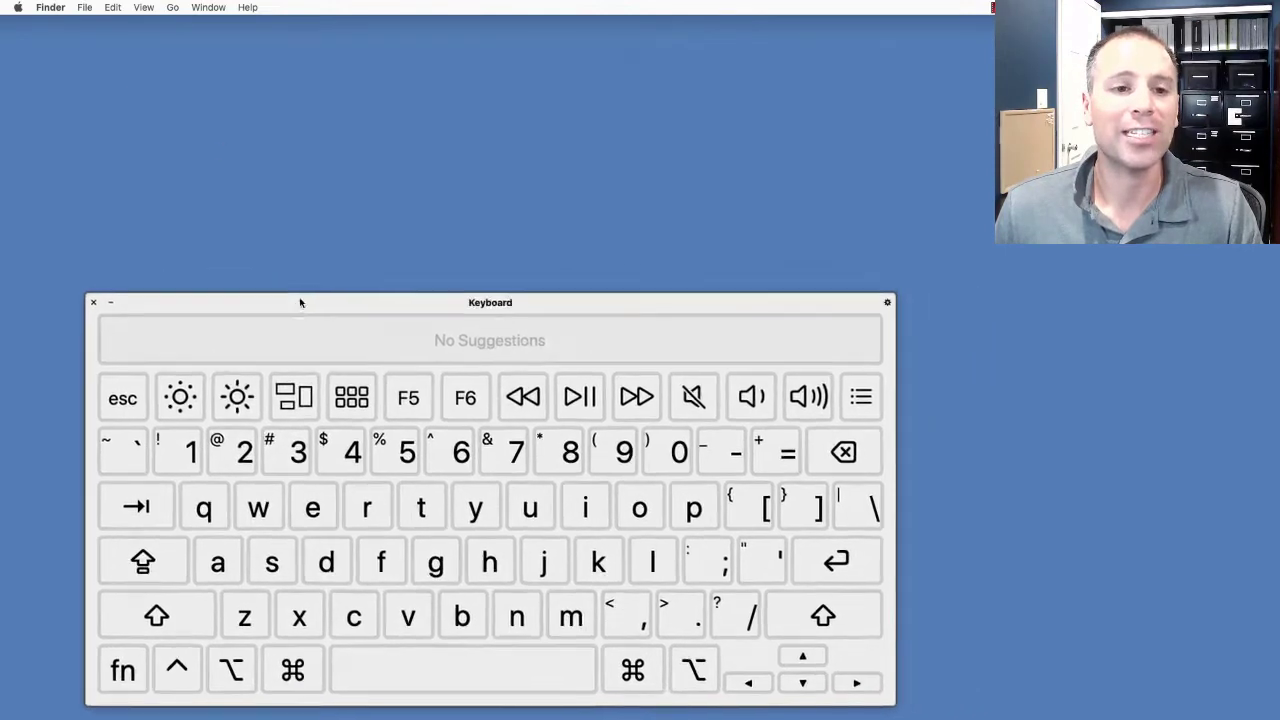
{"action": "left_click_drag", "start_coordinate": [490, 302], "coordinate": [482, 344]}
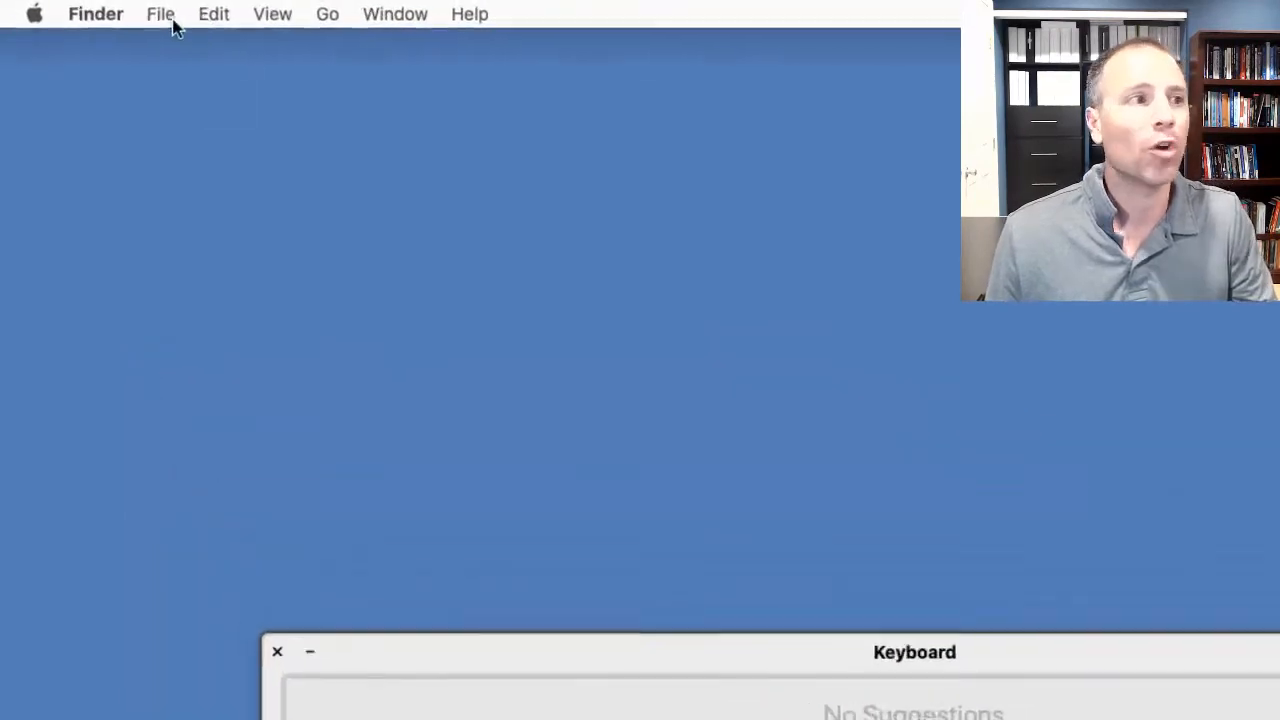
{"action": "left_click", "coordinate": [160, 14]}
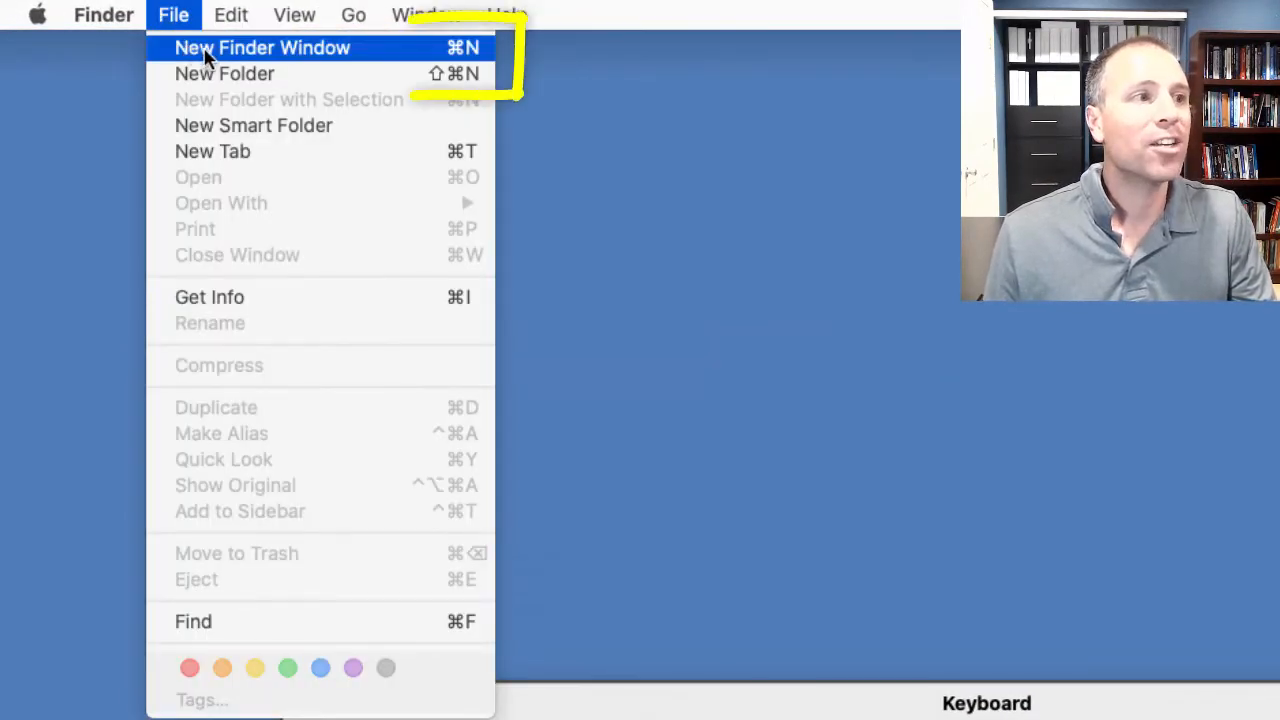
{"action": "mouse_move", "coordinate": [484, 60]}
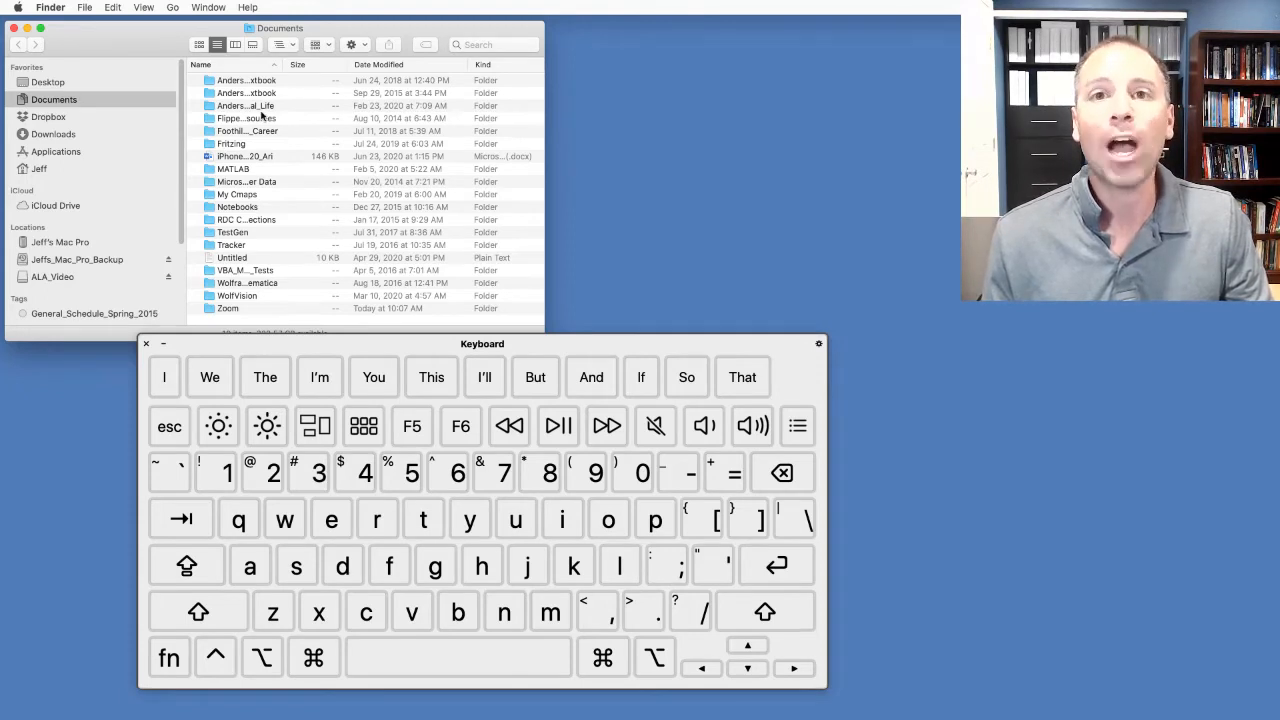
- Close the Finder windows so only the Keyboard Viewer remains over the desktop
{"action": "left_click", "coordinate": [84, 8]}
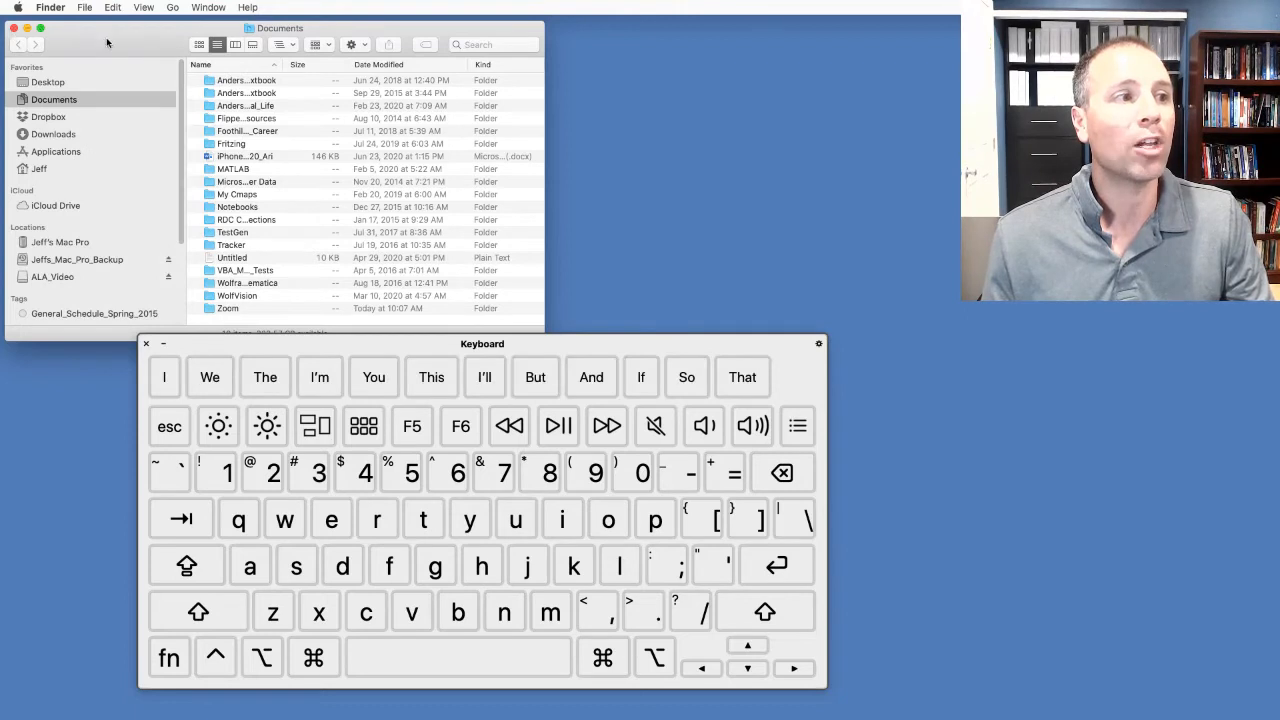
{"action": "left_click", "coordinate": [84, 8]}
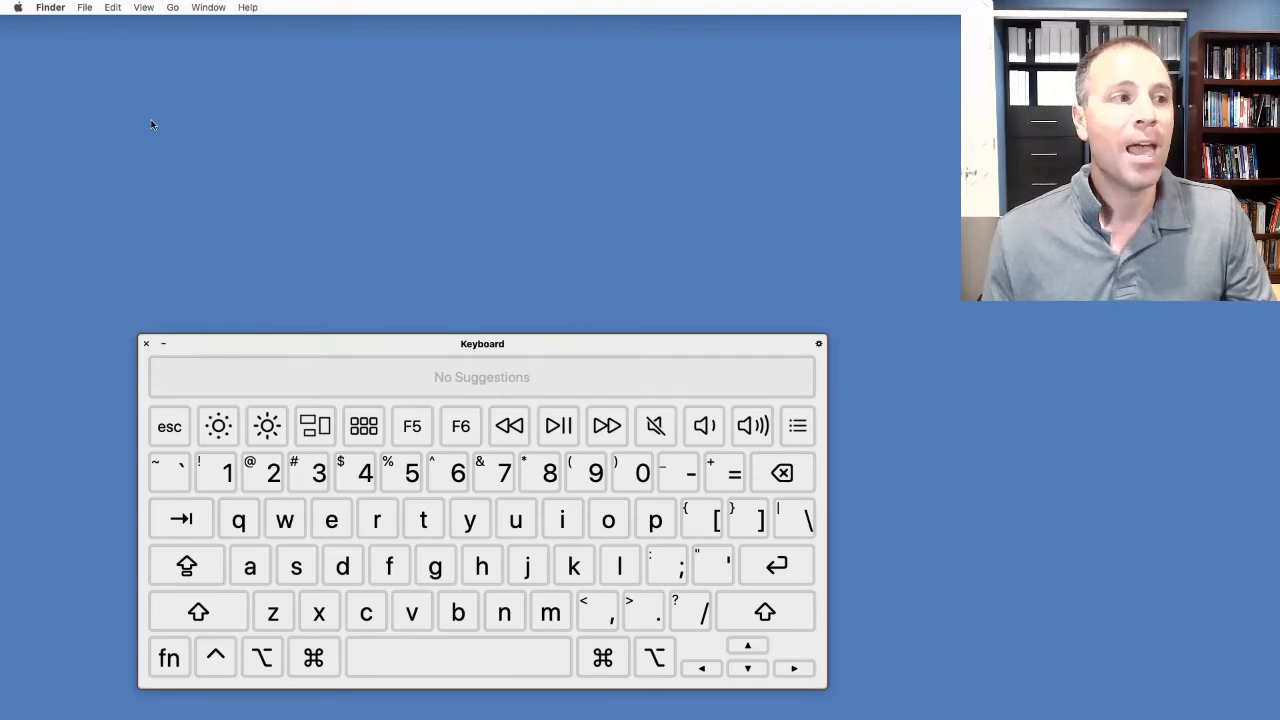
{"action": "left_click", "coordinate": [84, 8]}
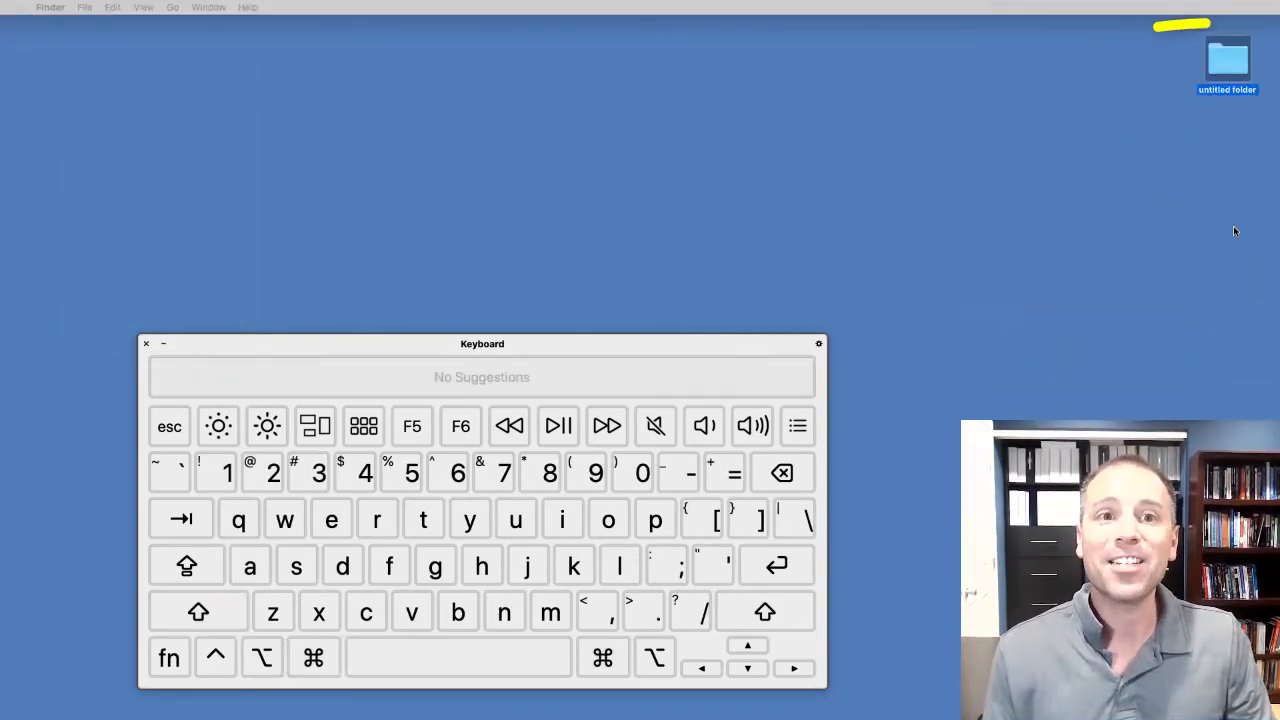
{"action": "left_click", "coordinate": [1228, 60]}
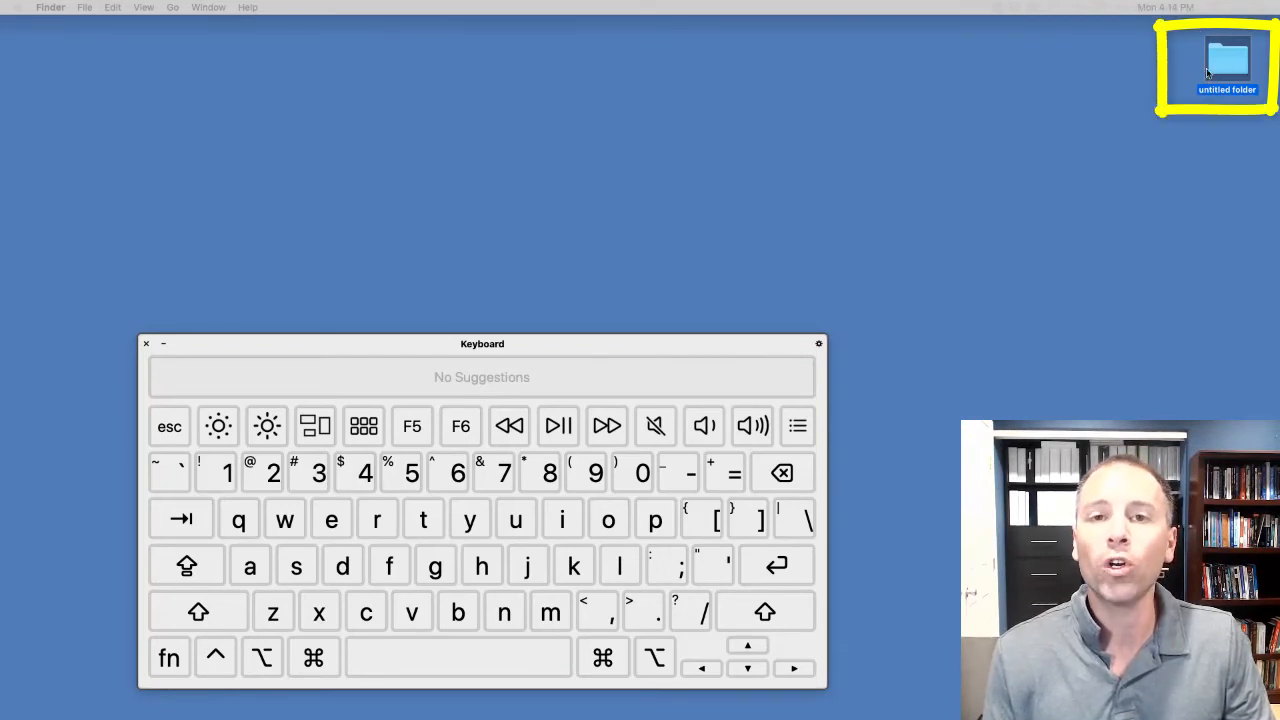
{"action": "right_click", "coordinate": [1228, 64]}
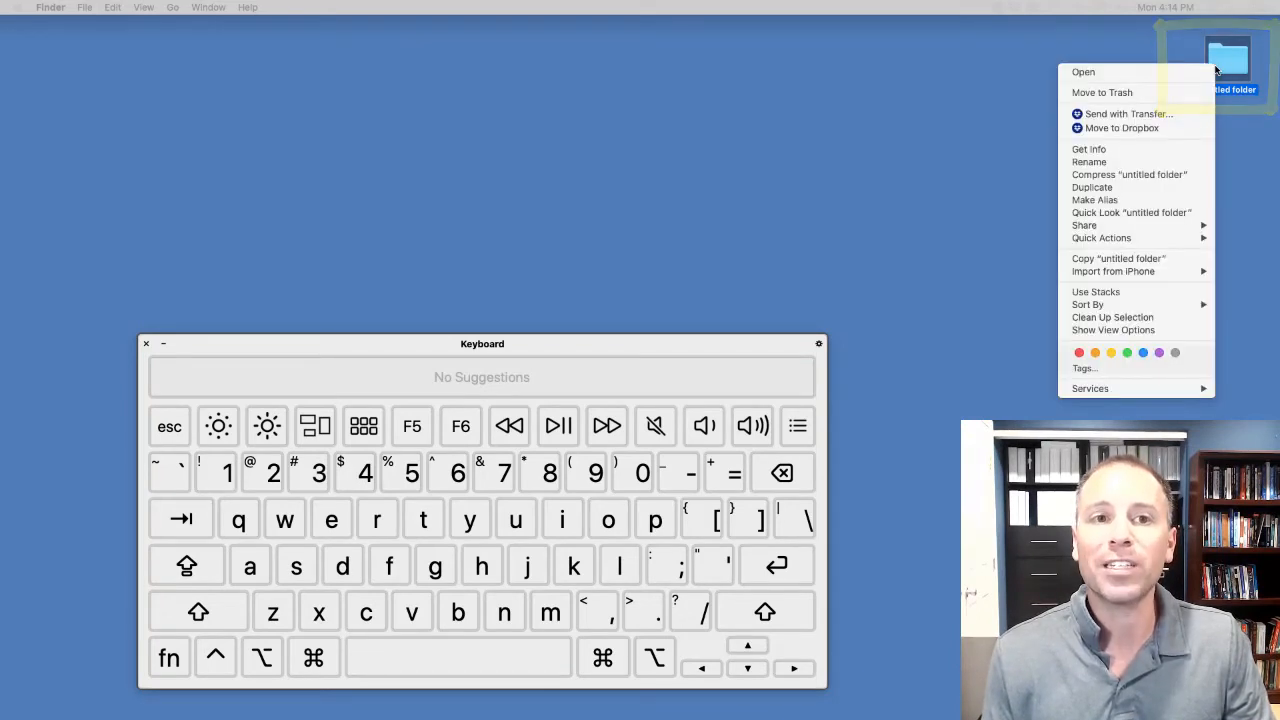
{"action": "left_click", "coordinate": [1048, 160]}
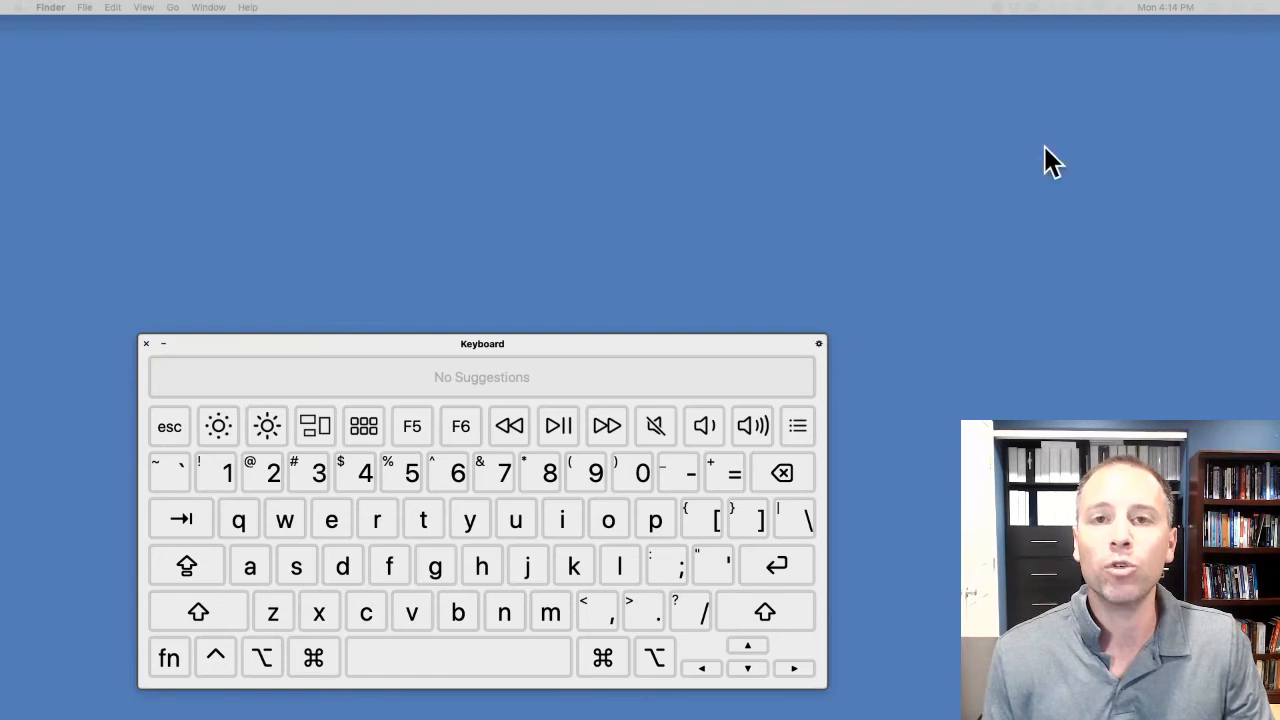
{"action": "left_click", "coordinate": [480, 566]}
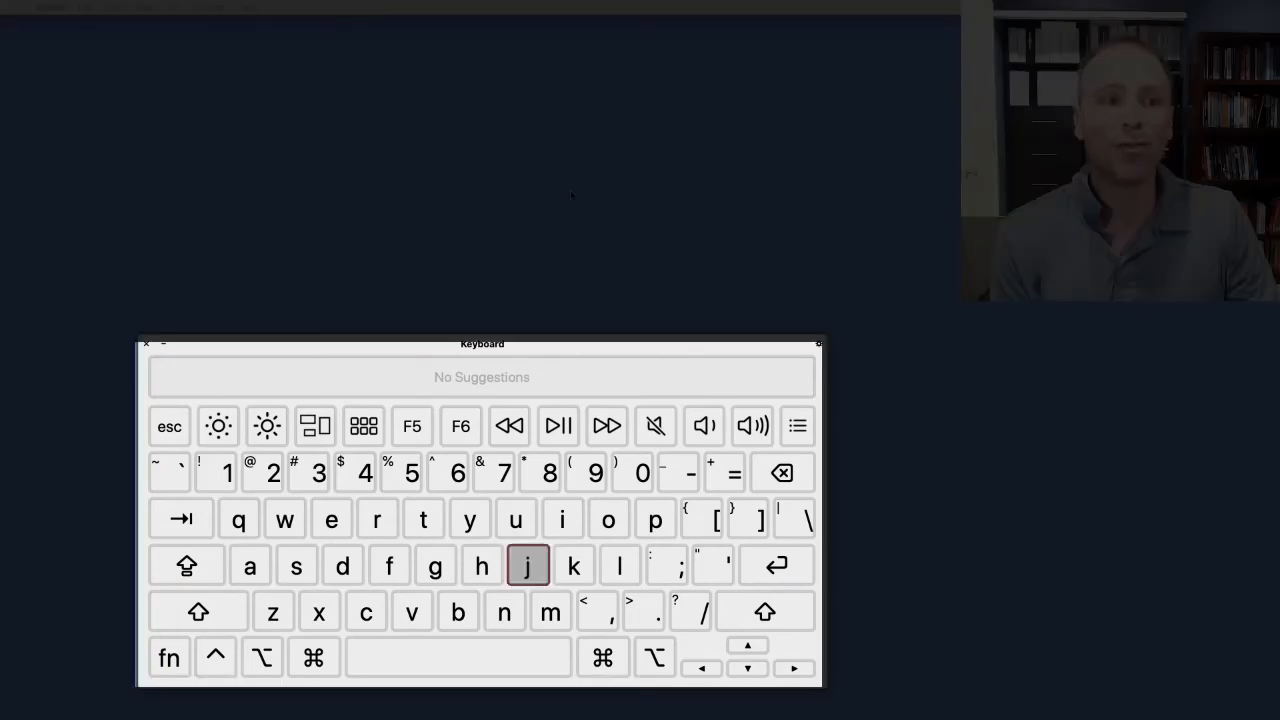
{"action": "left_click", "coordinate": [528, 566]}
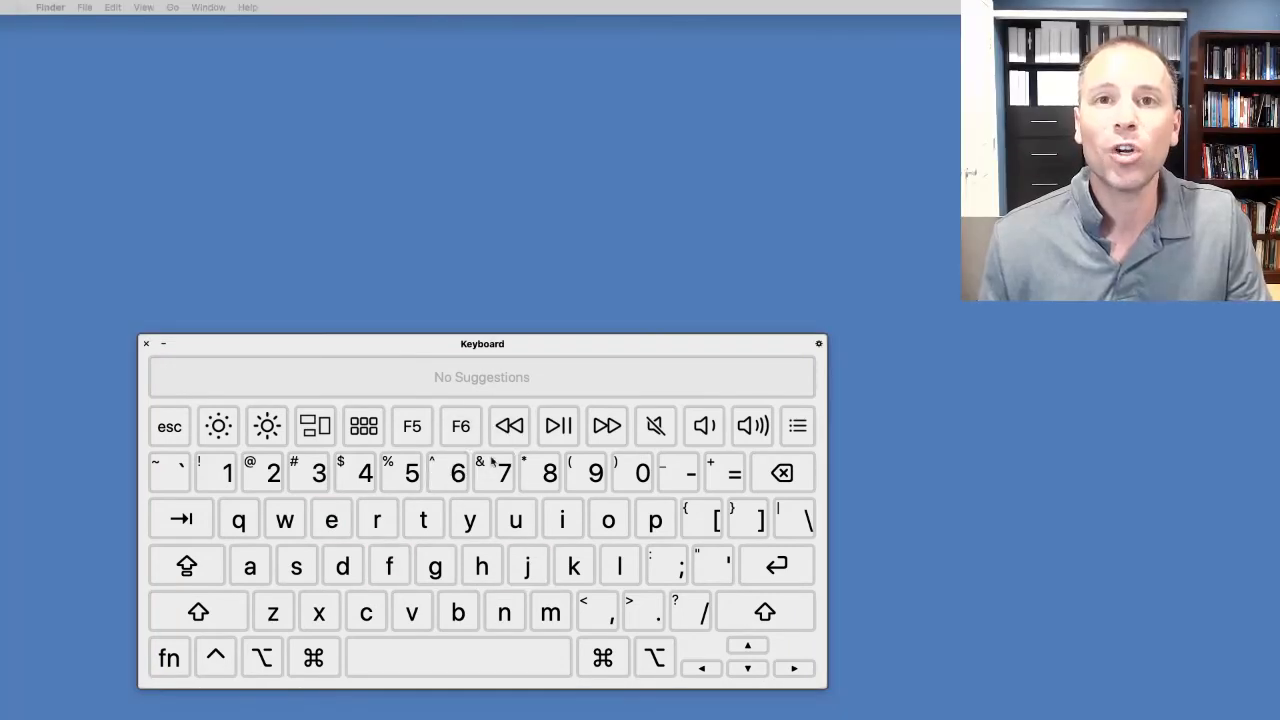
{"action": "left_click", "coordinate": [456, 472]}
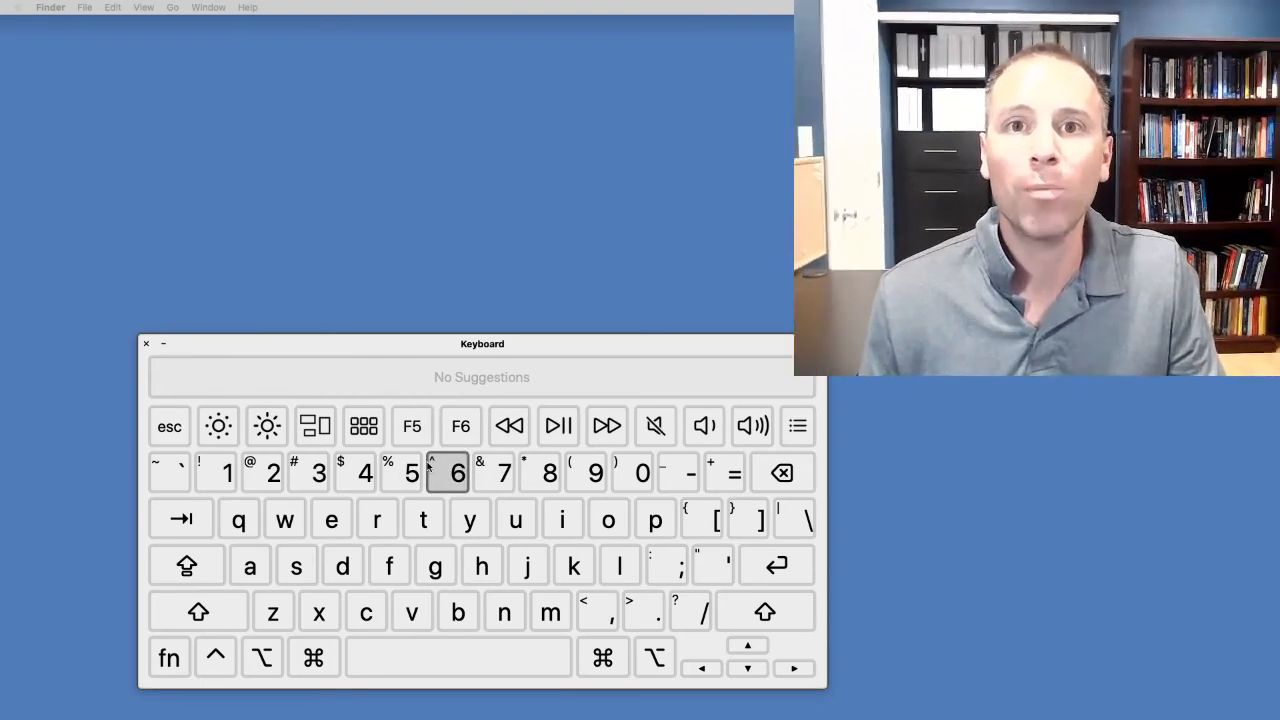